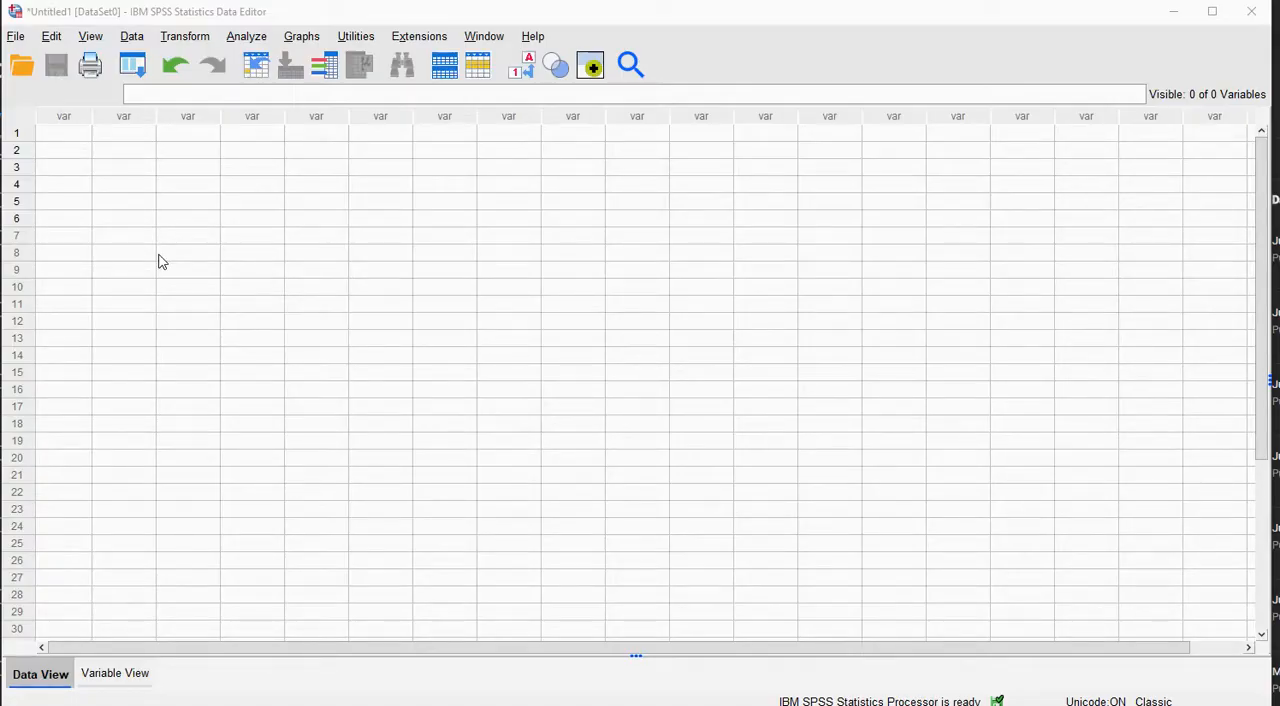
mouse_move(140, 612)
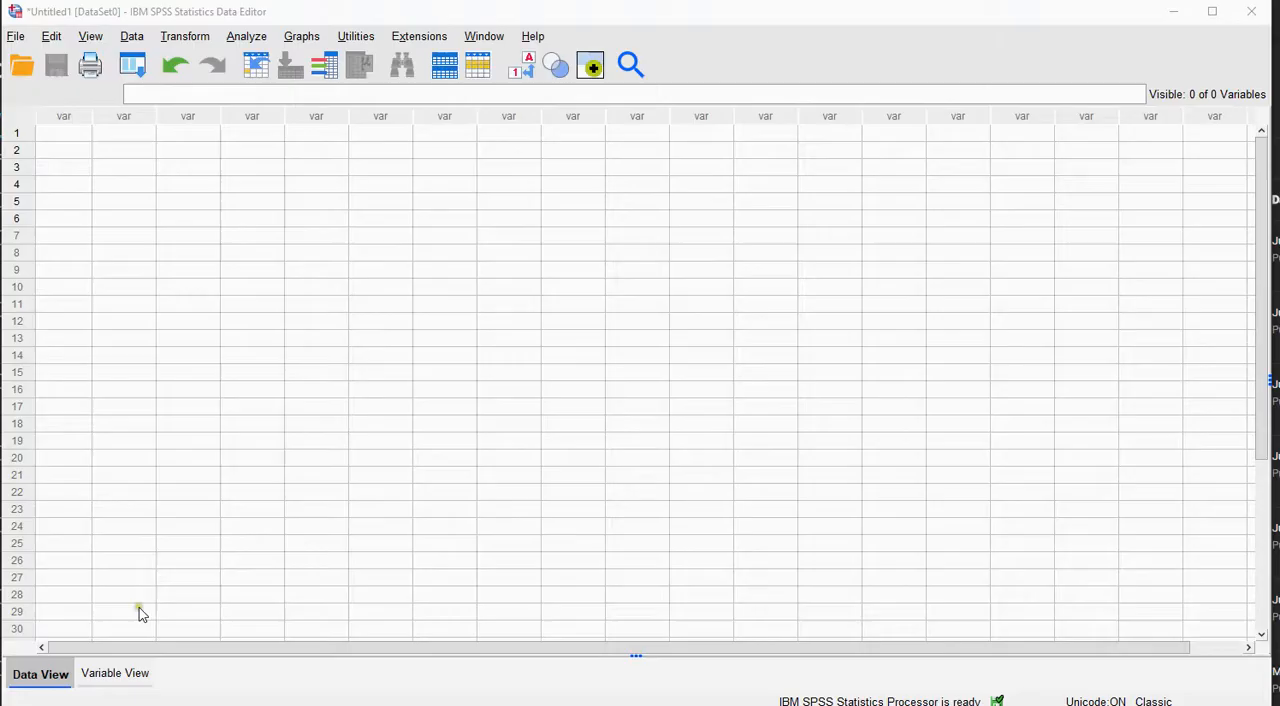
- Define a numeric variable in row 1 of Variable View with 0 decimal places
left_click(114, 672)
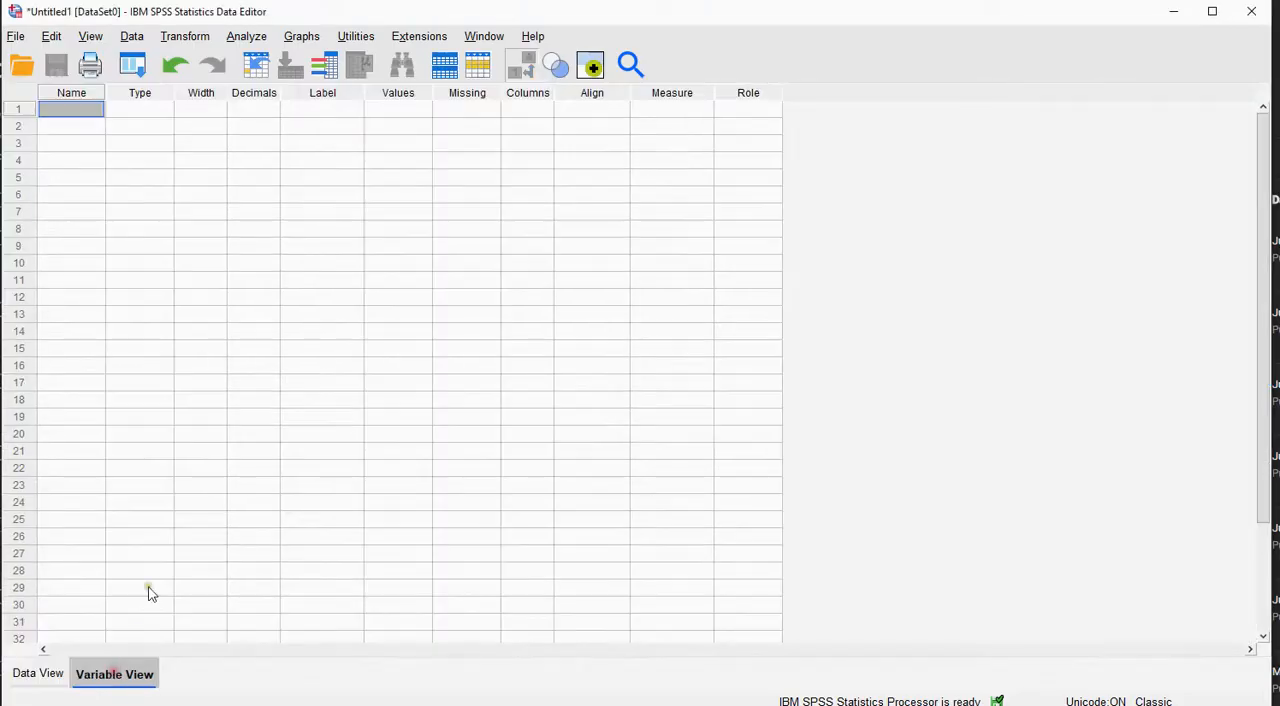
mouse_move(84, 132)
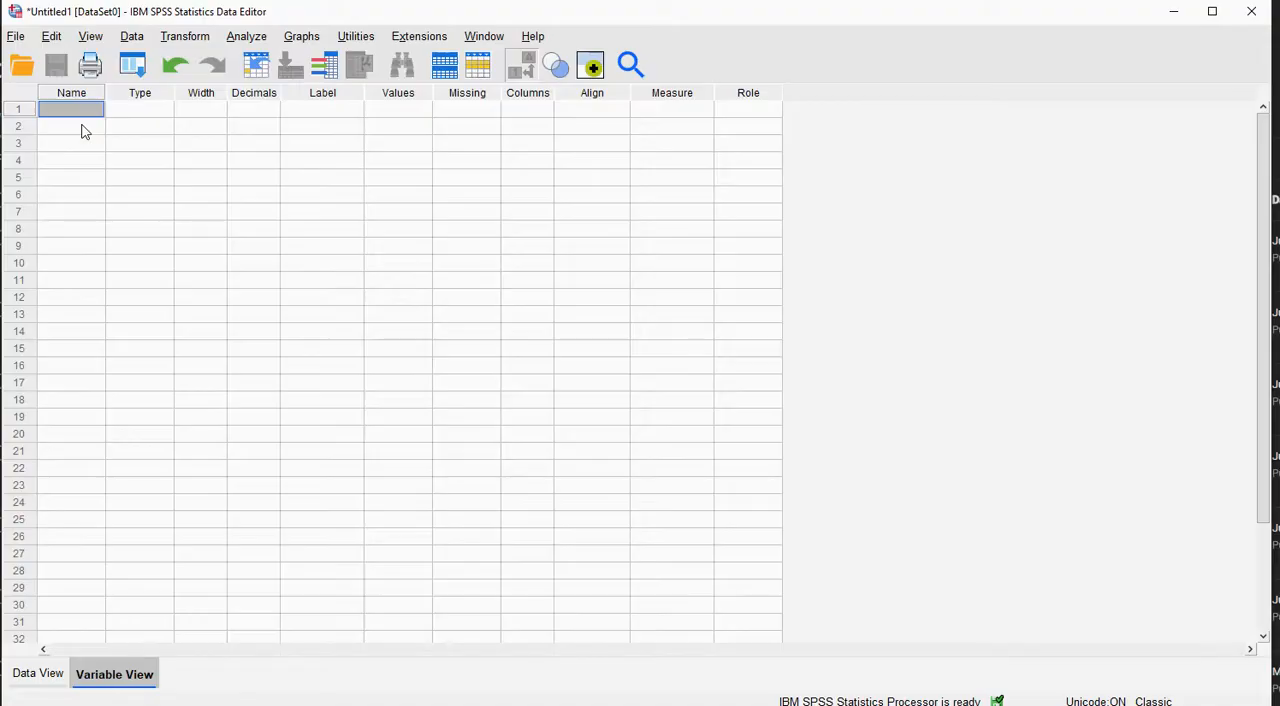
type("x")
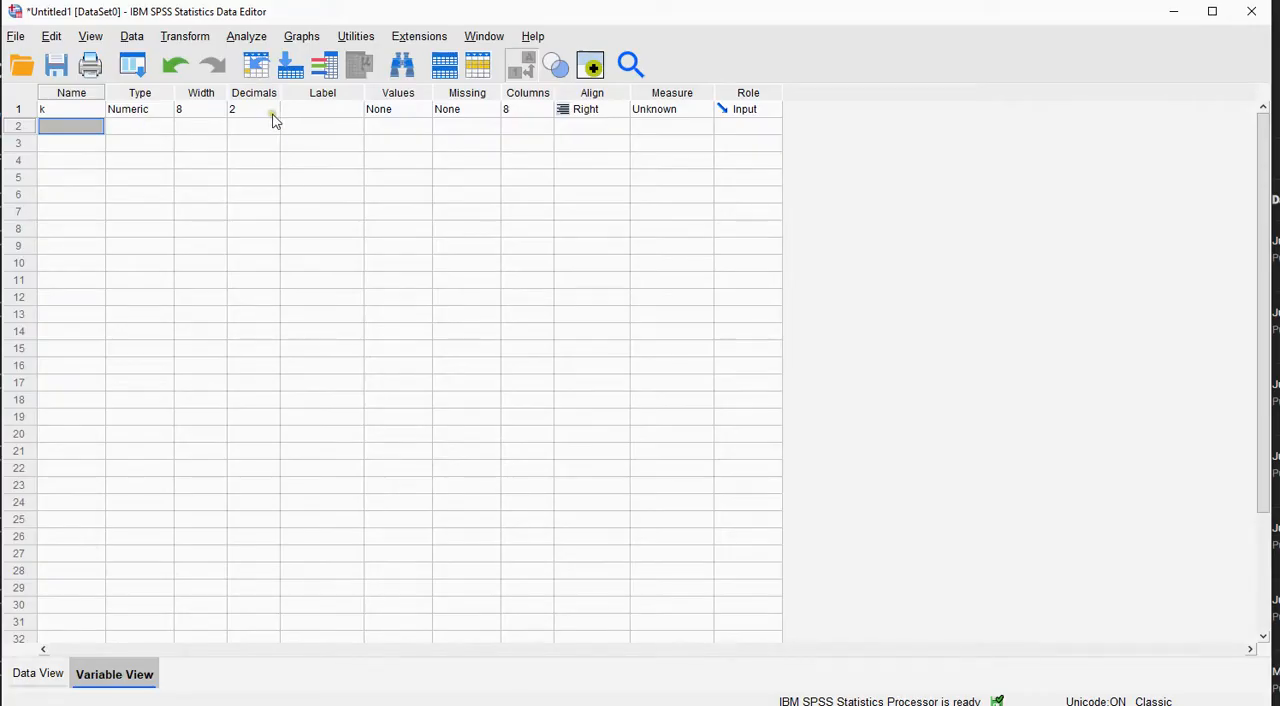
left_click(322, 108)
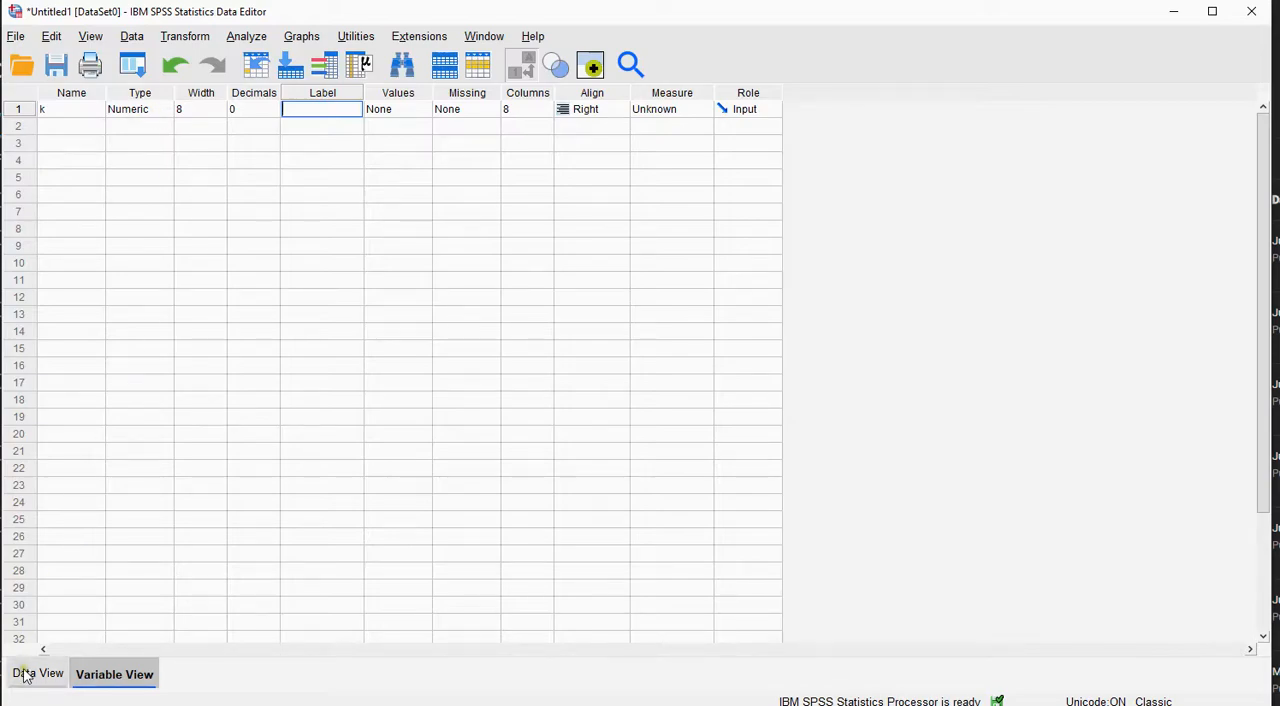
- Enter the values 0 through 4 as five cases in column k, removing the extra empty case
left_click(36, 672)
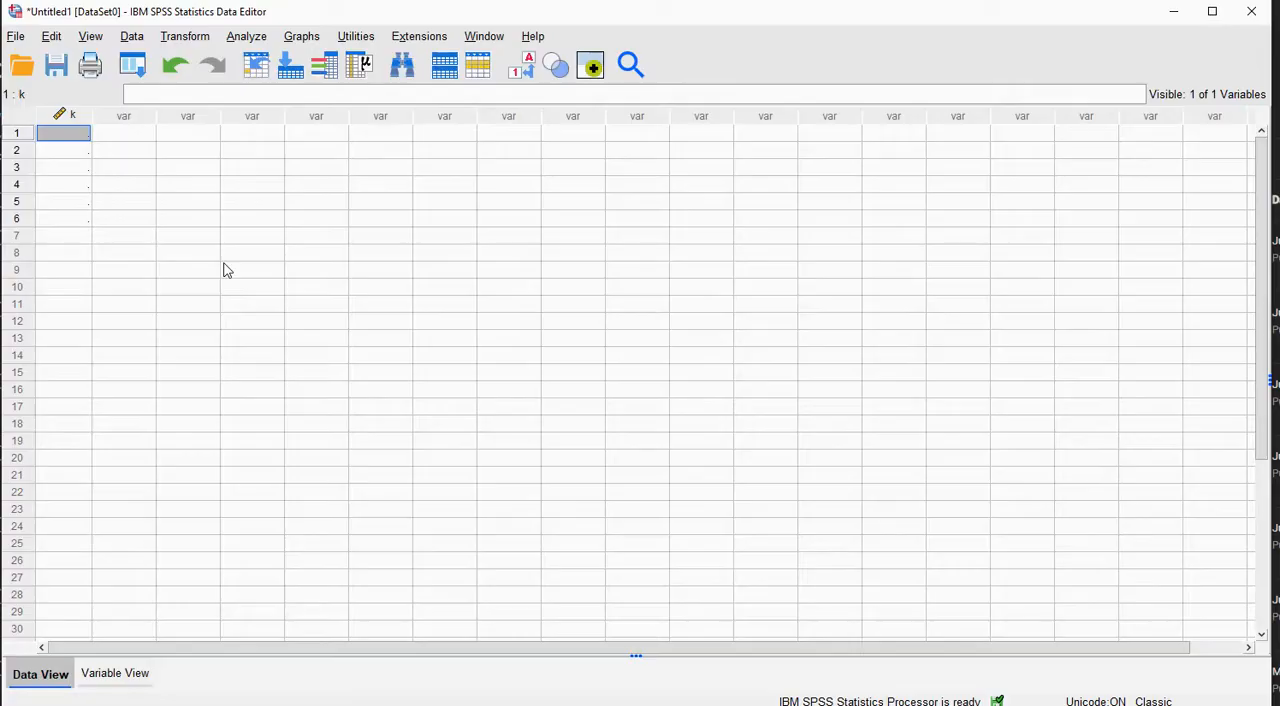
type("0")
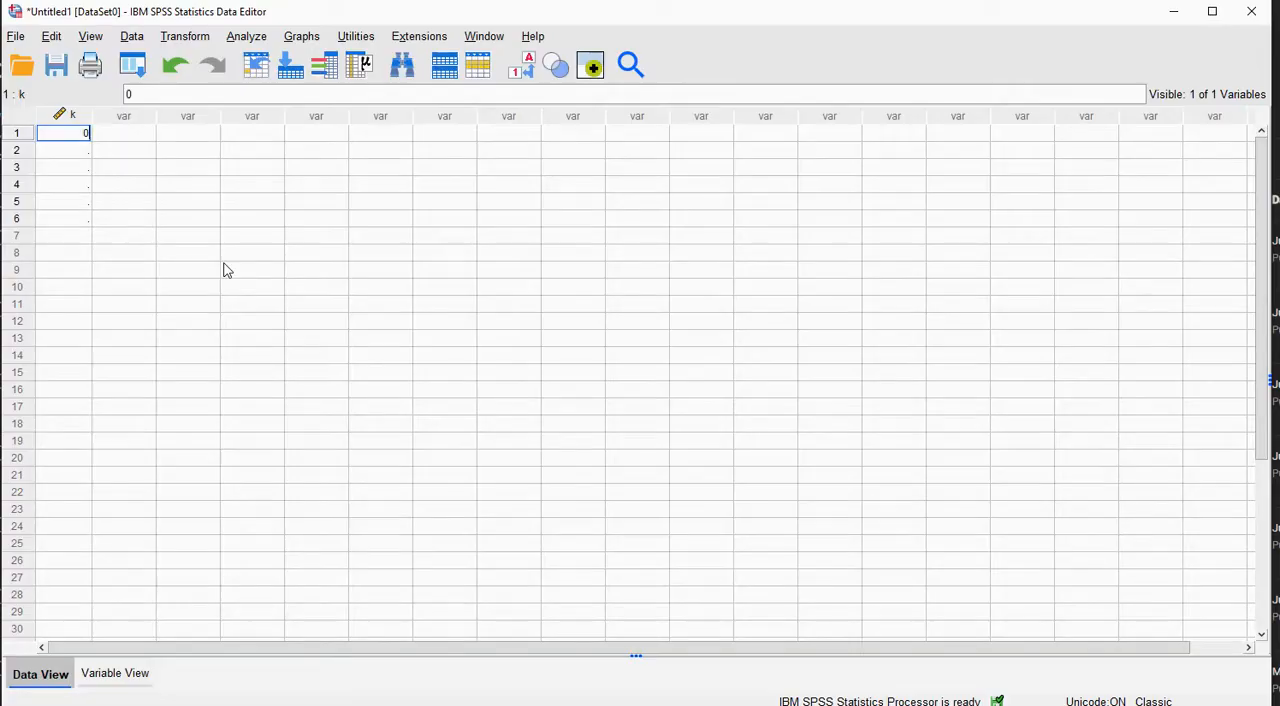
type("3")
left_click(64, 200)
type("4")
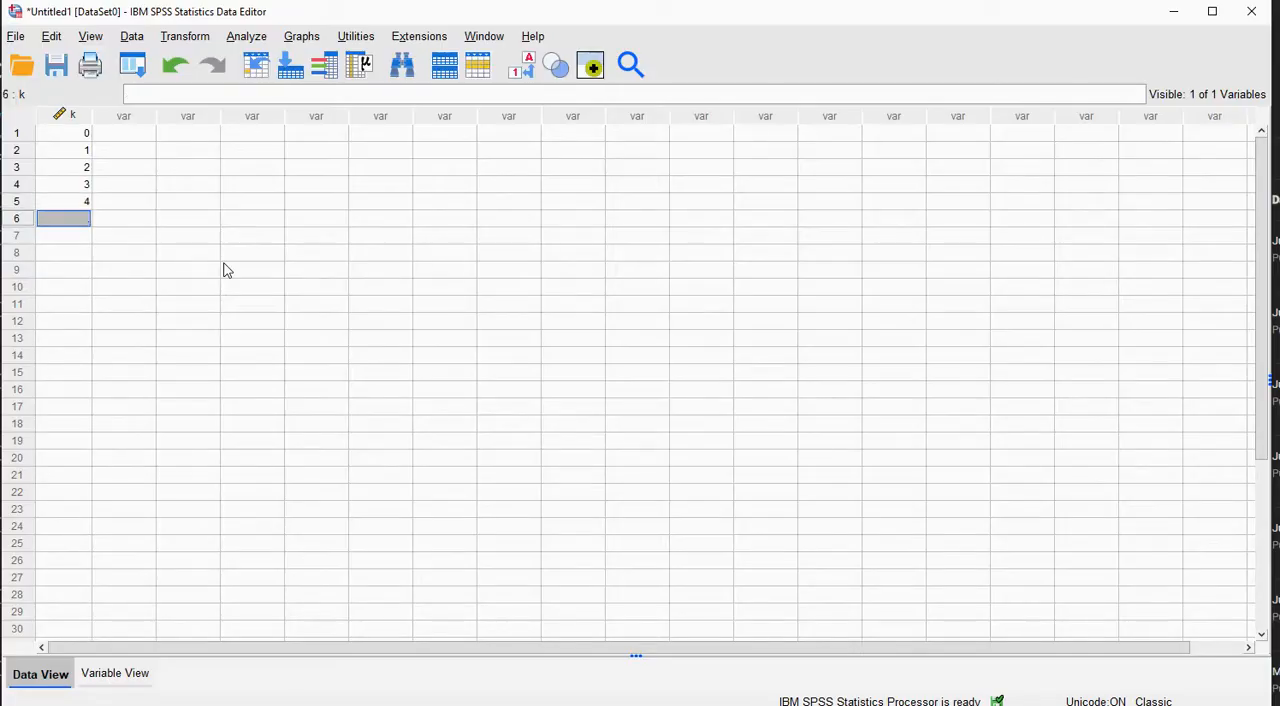
right_click(16, 218)
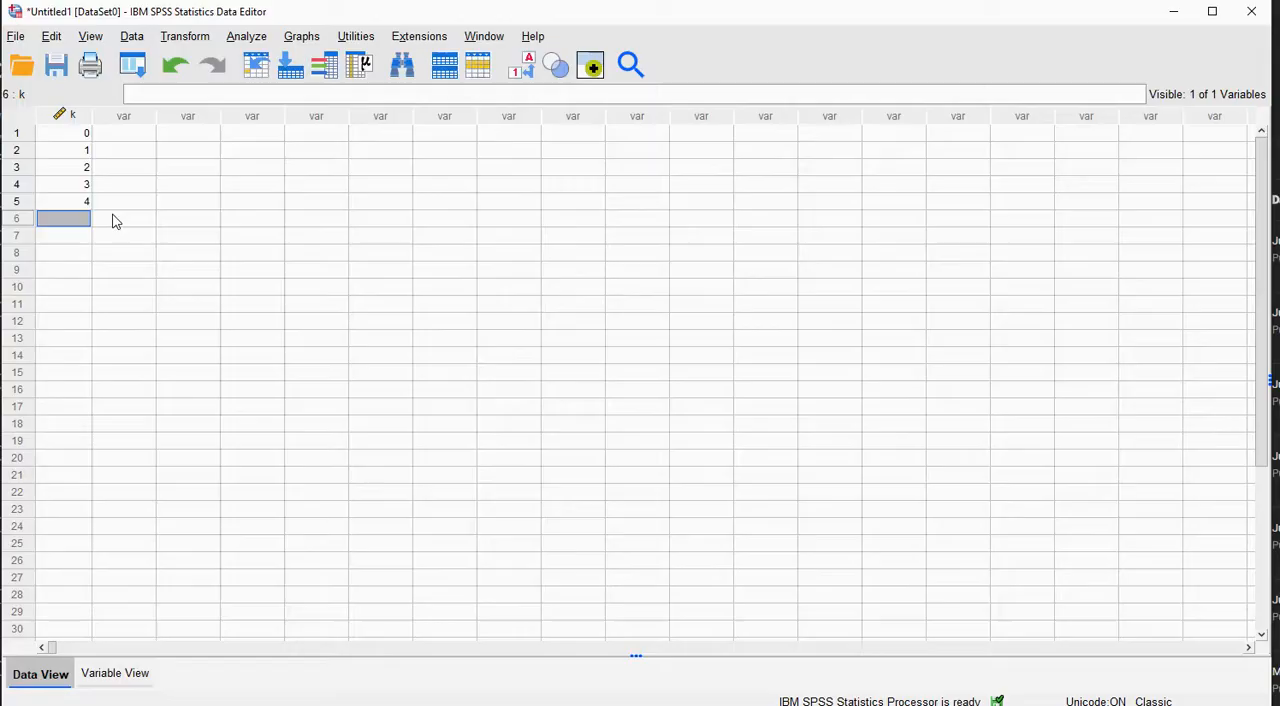
left_click(64, 200)
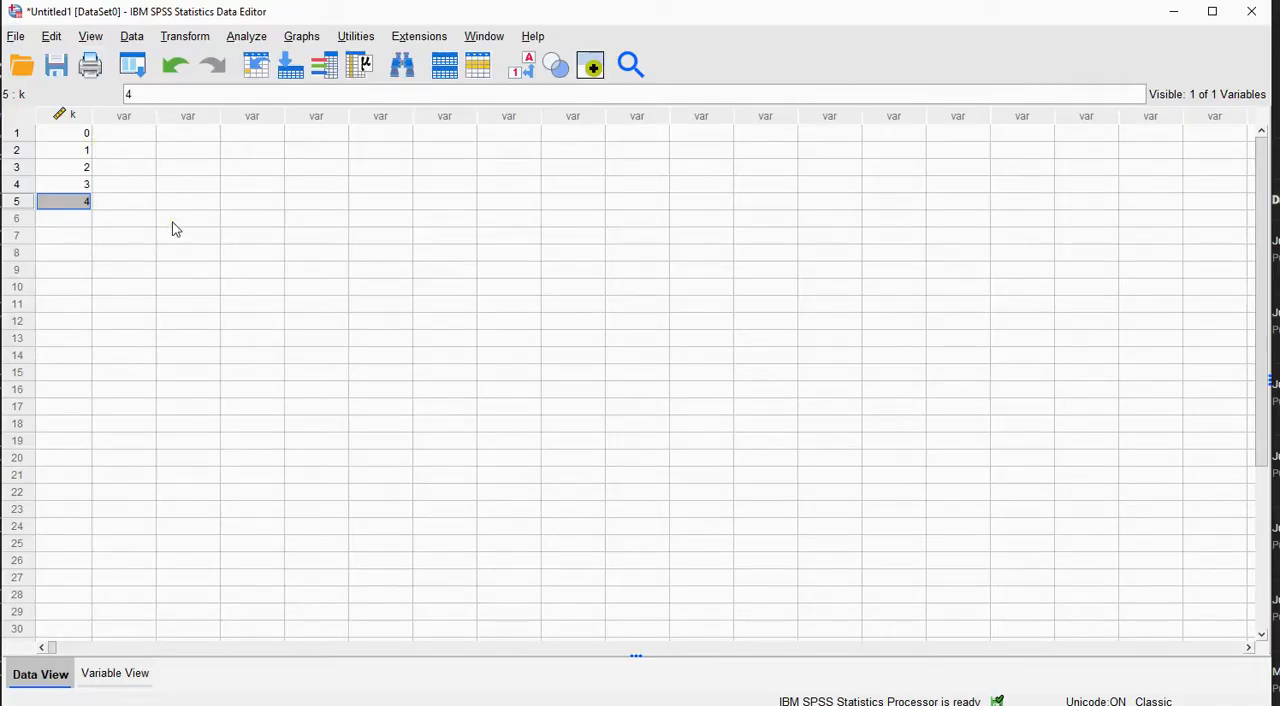
mouse_move(218, 176)
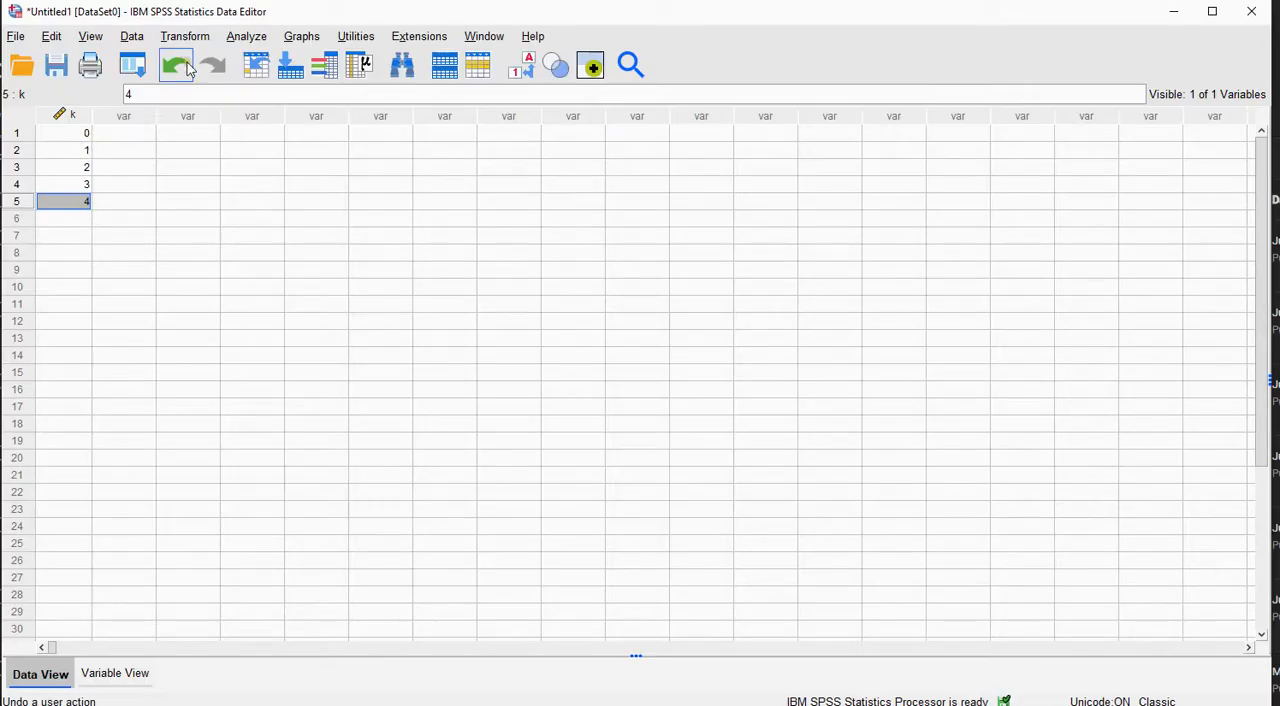
- Start a Compute Variable with target bpmf using the binomial PDF function
left_click(184, 36)
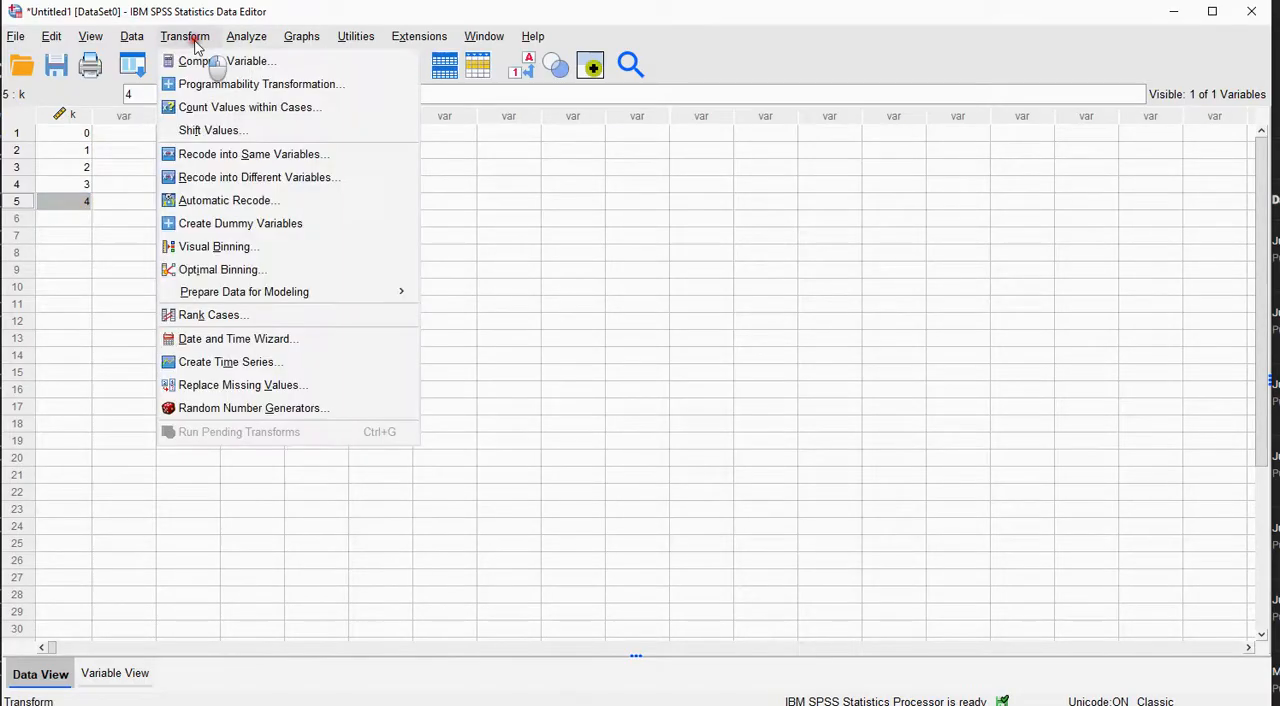
left_click(228, 60)
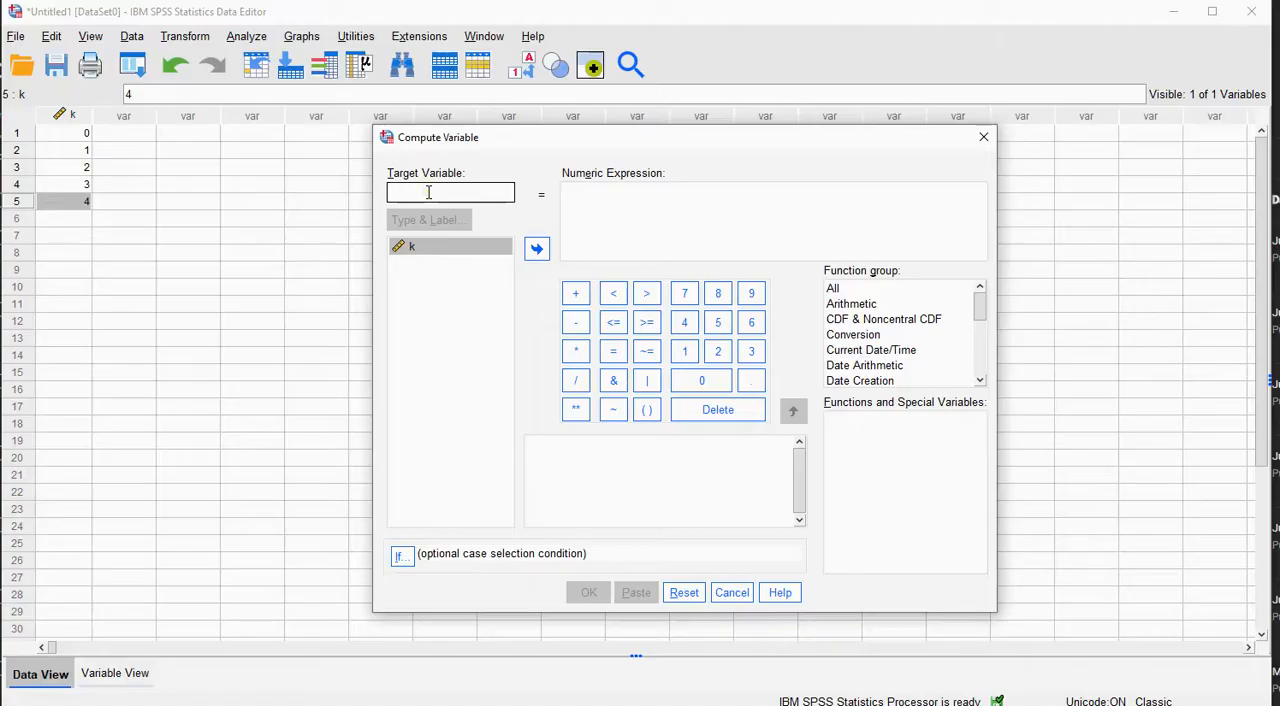
type("pm")
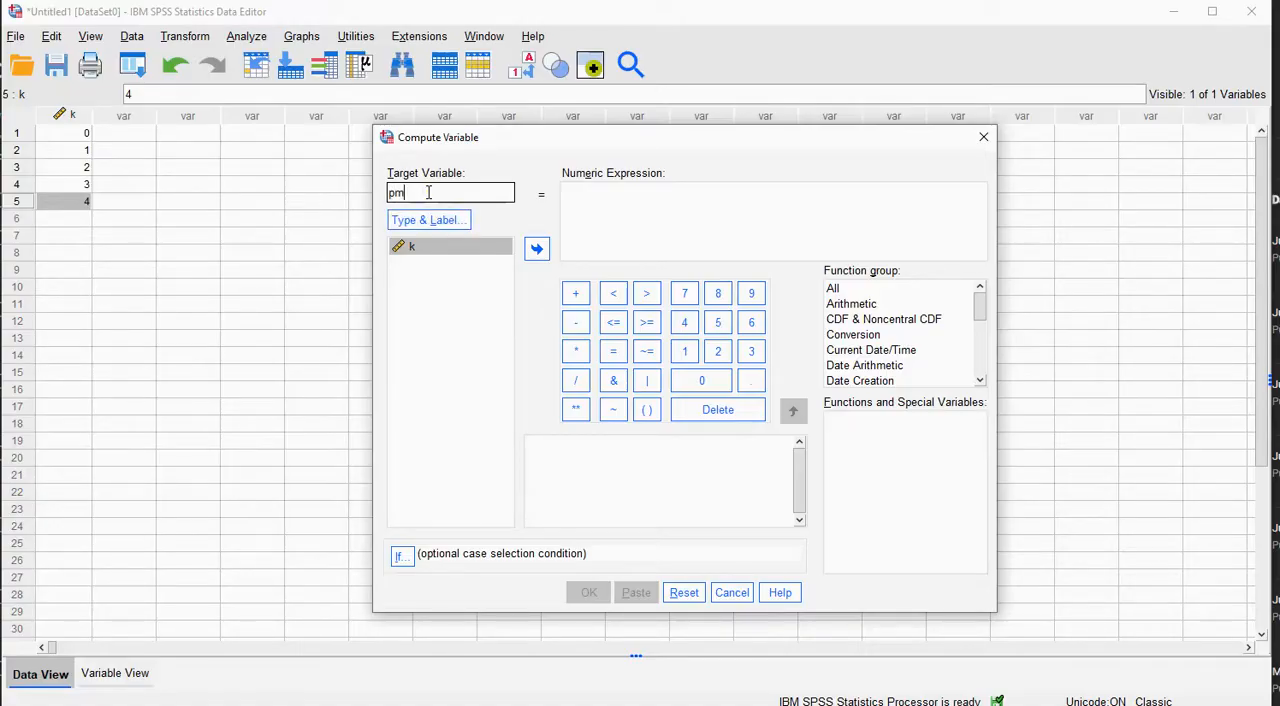
type("bpmf")
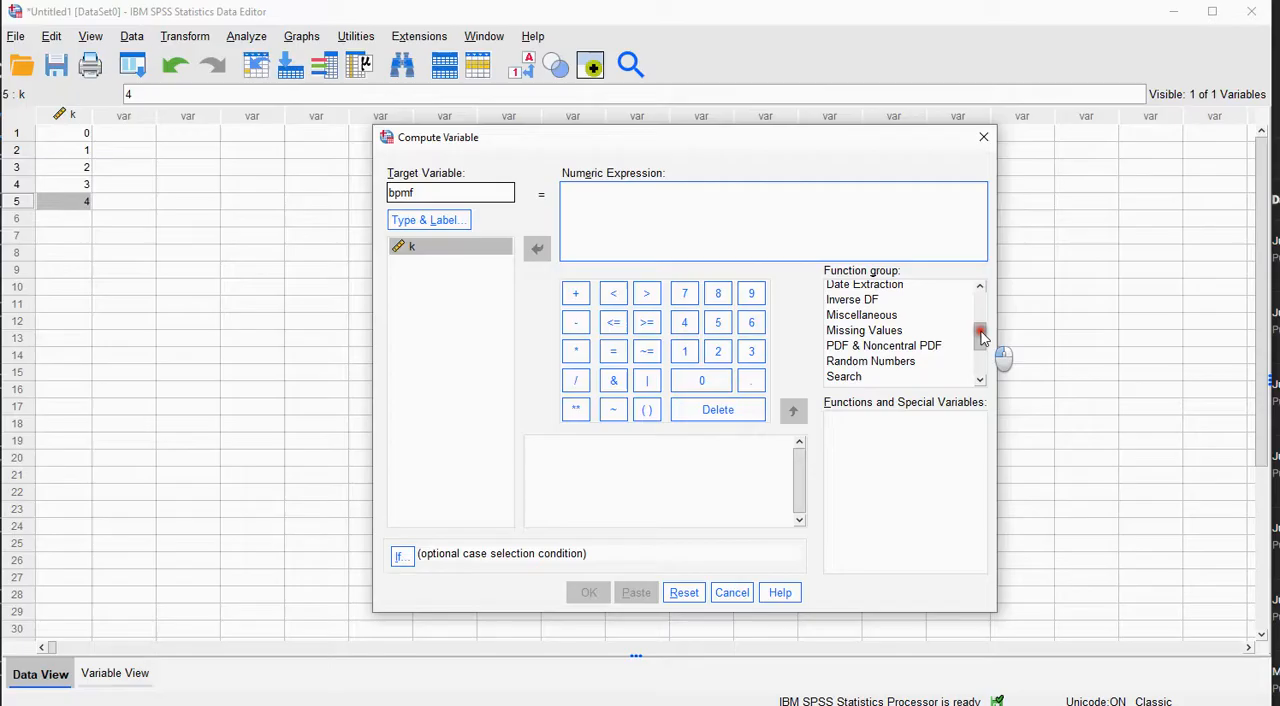
left_click(884, 344)
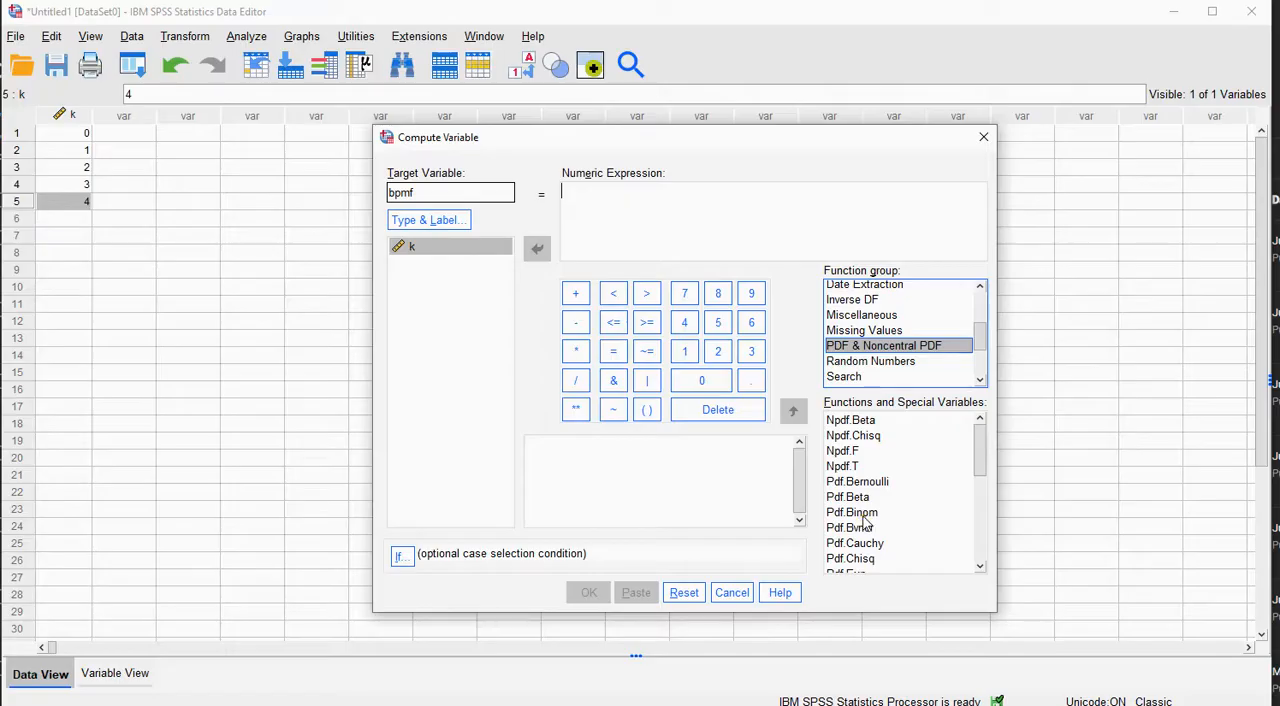
left_click(852, 512)
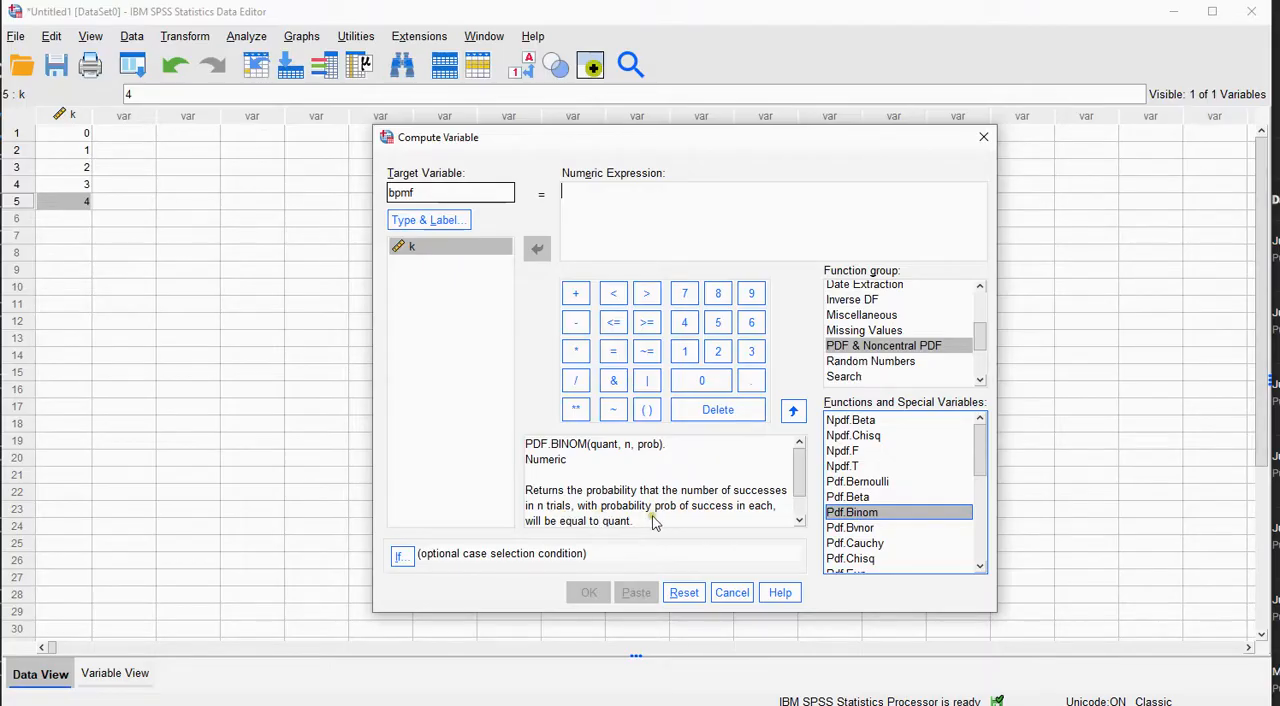
mouse_move(768, 522)
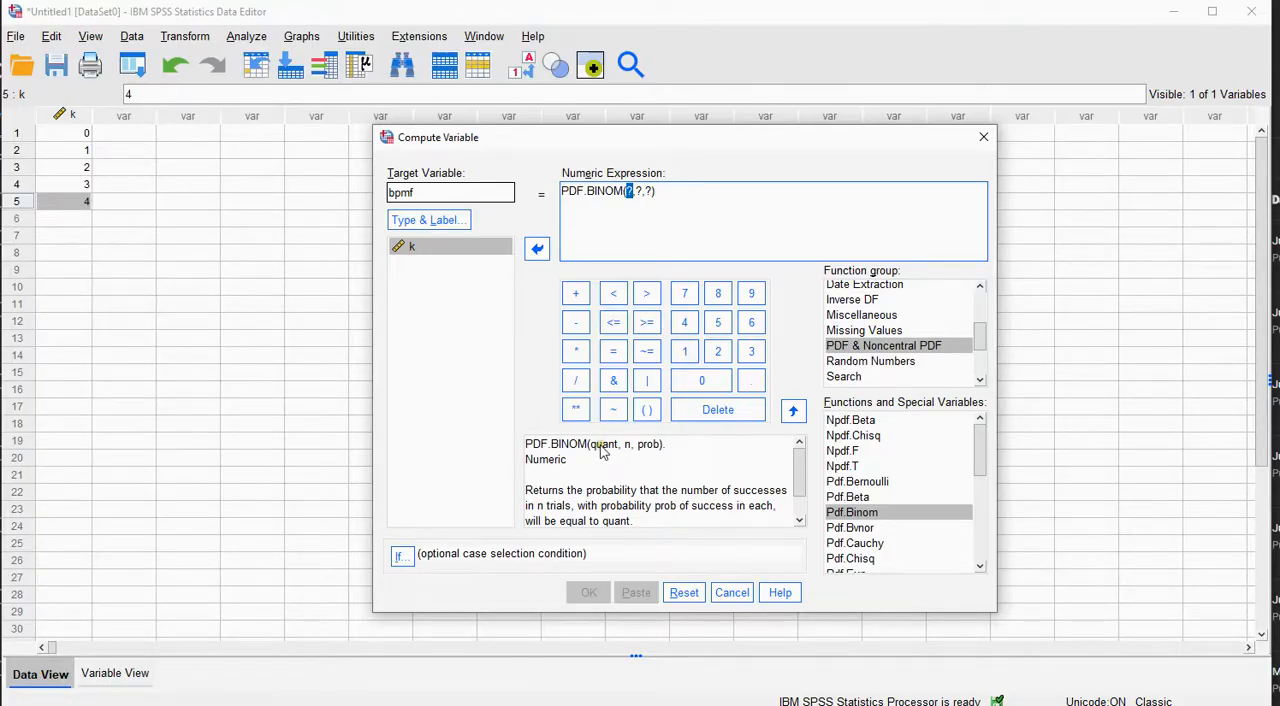
mouse_move(604, 450)
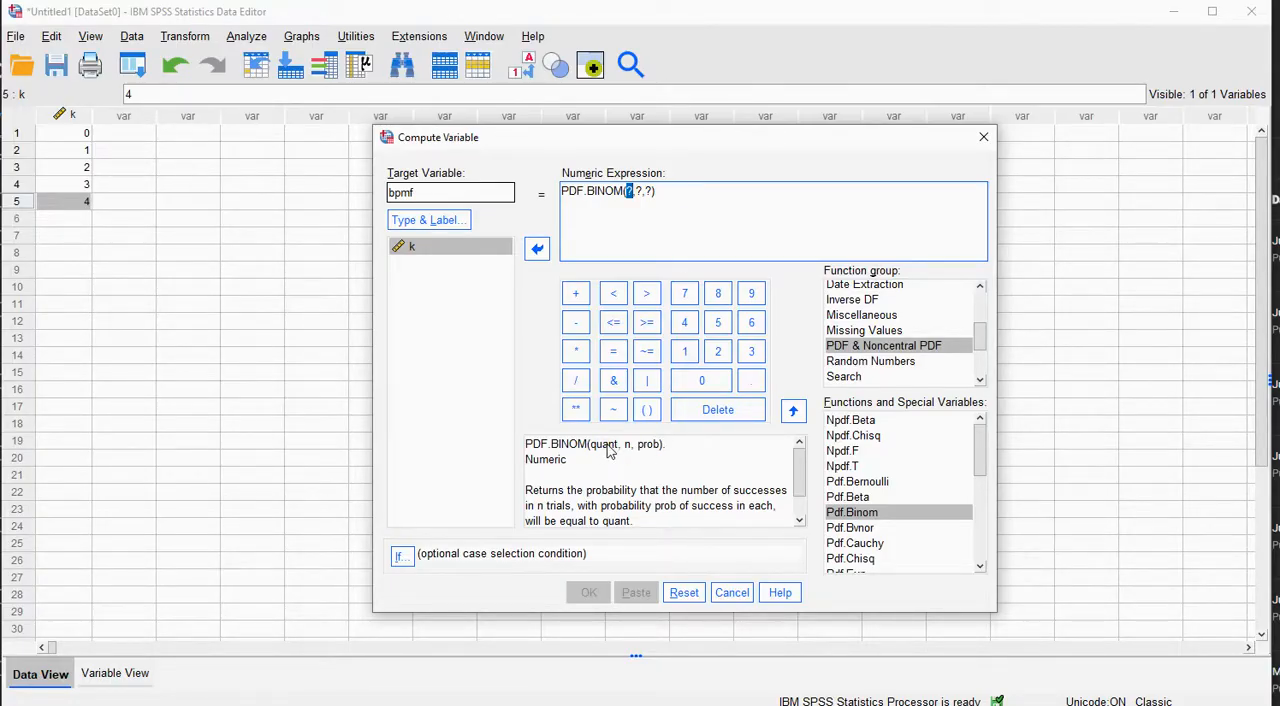
- Complete the expression PDF.BINOM(k,10,0.2) and confirm the computation
left_click(432, 246)
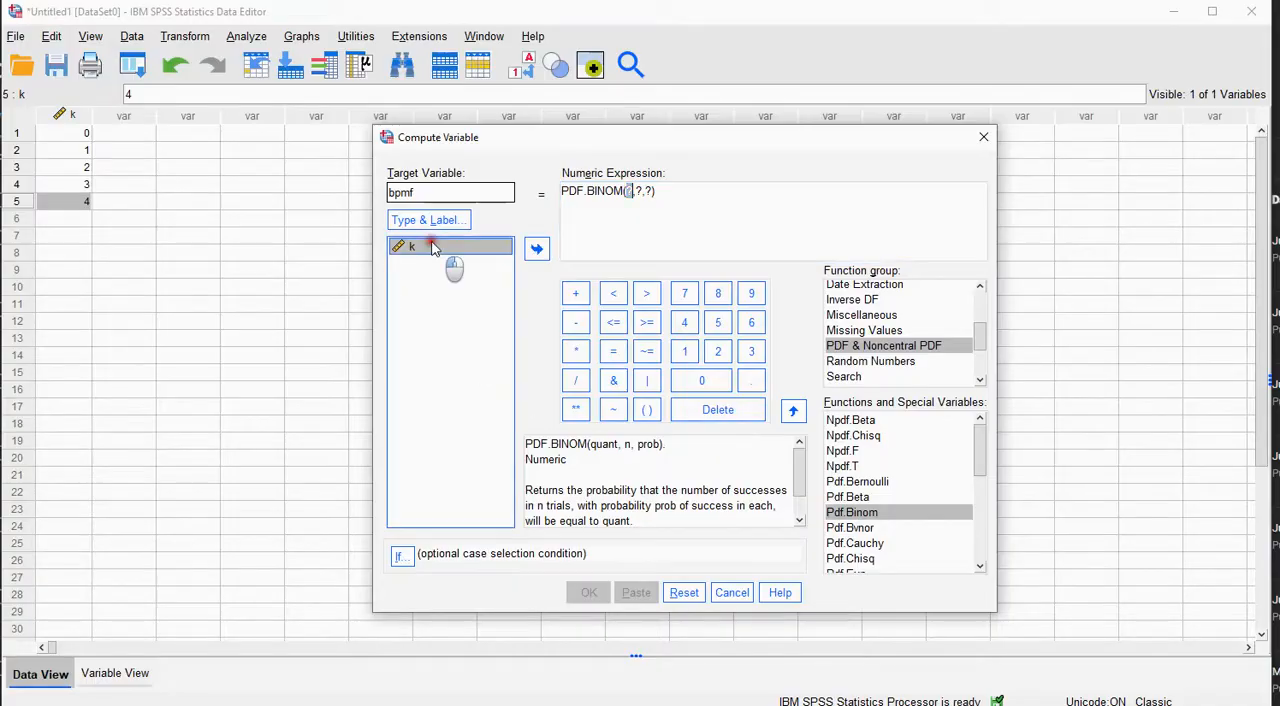
left_click(536, 248)
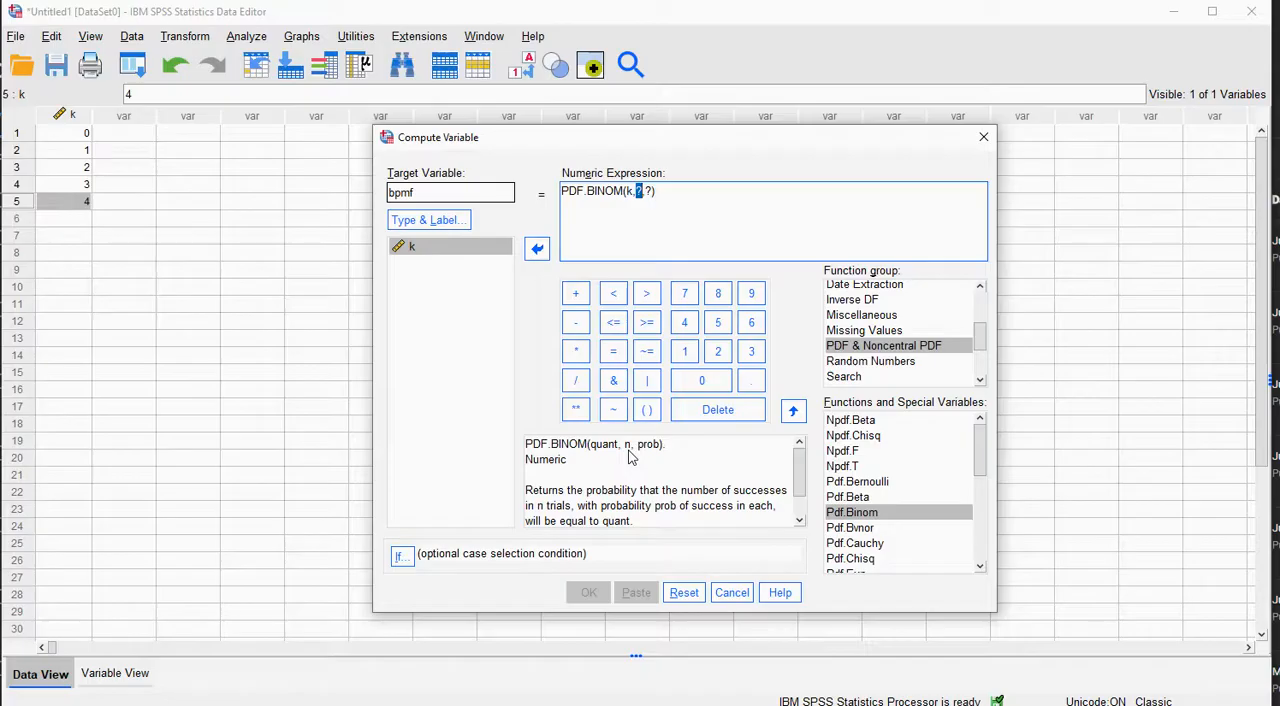
type("10")
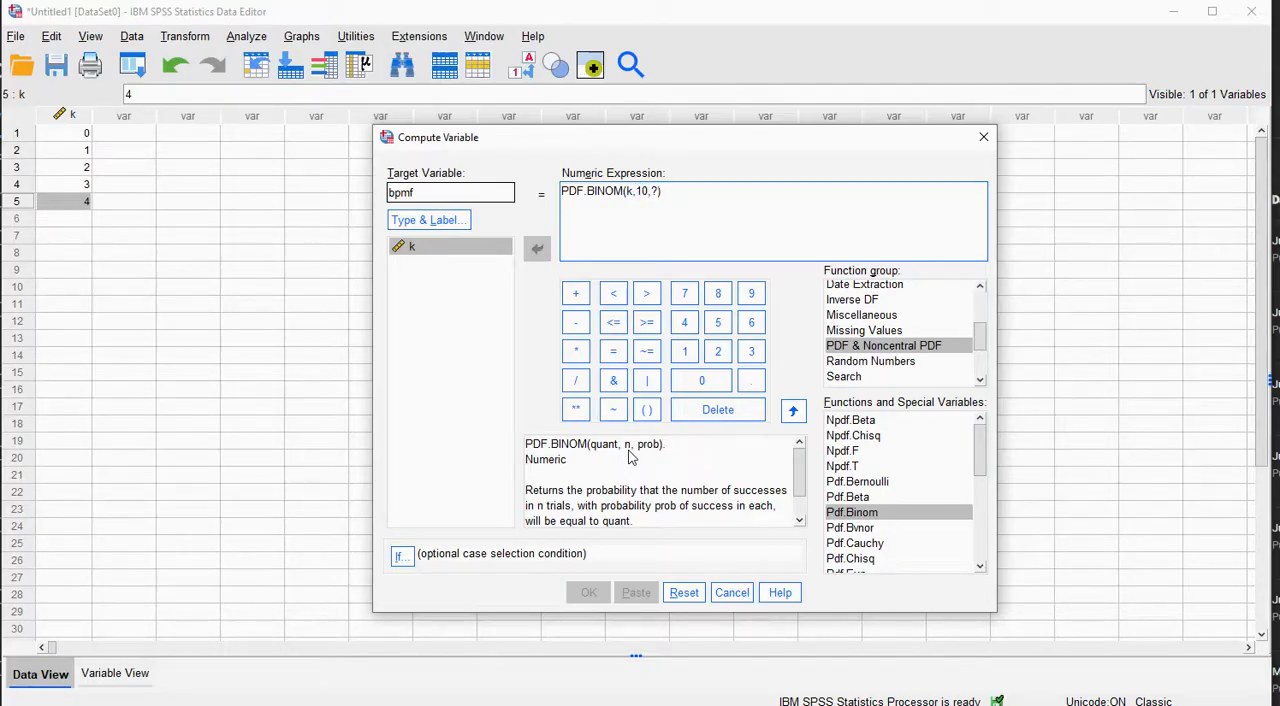
mouse_move(676, 470)
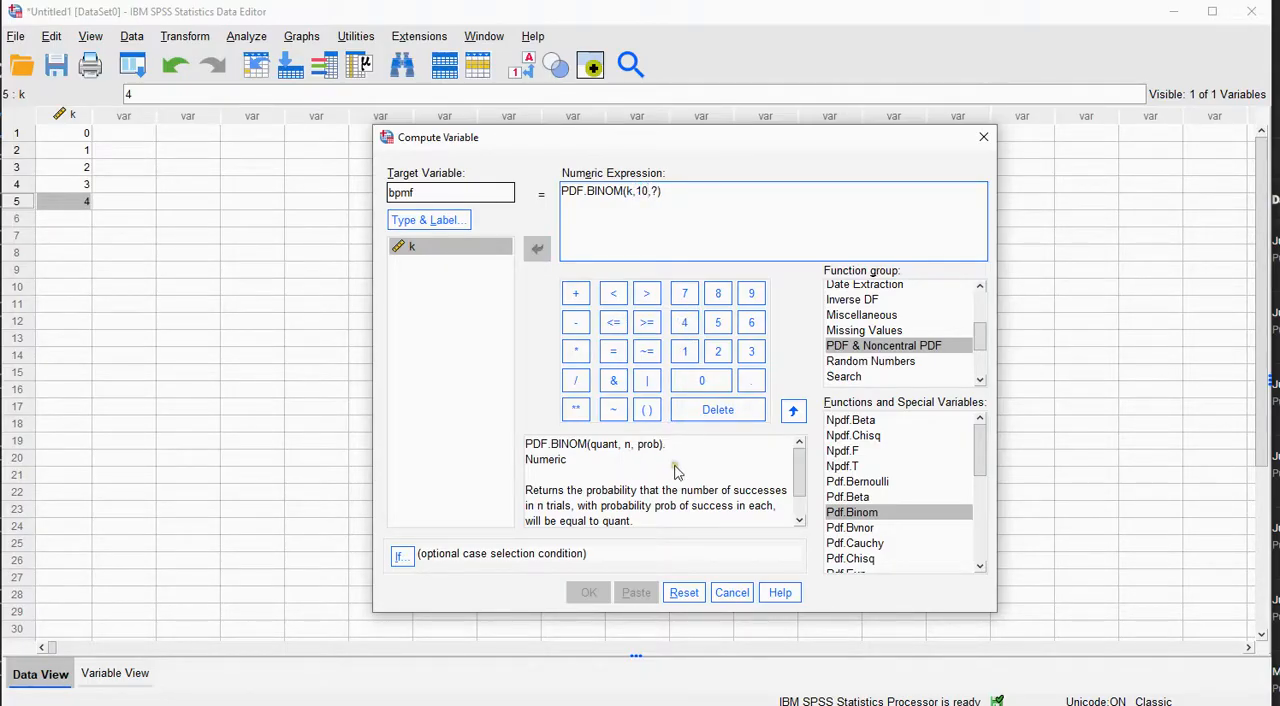
left_click(656, 192)
type("0.2")
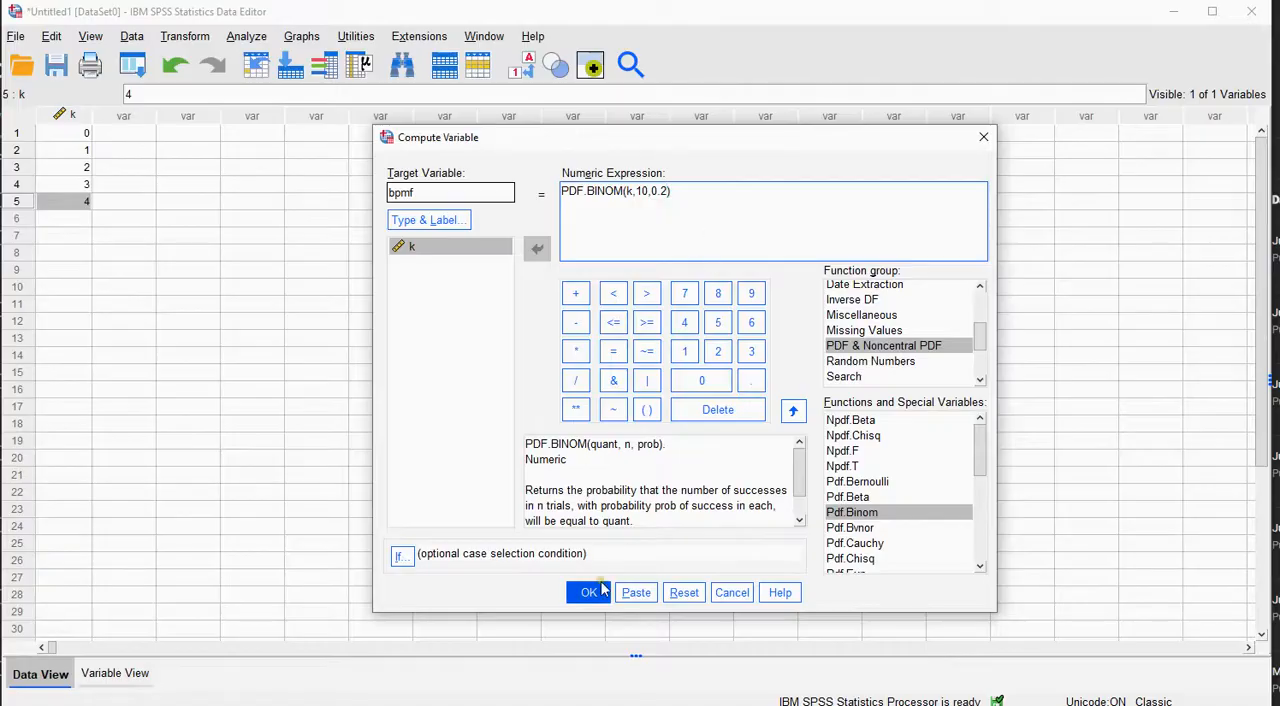
mouse_move(128, 120)
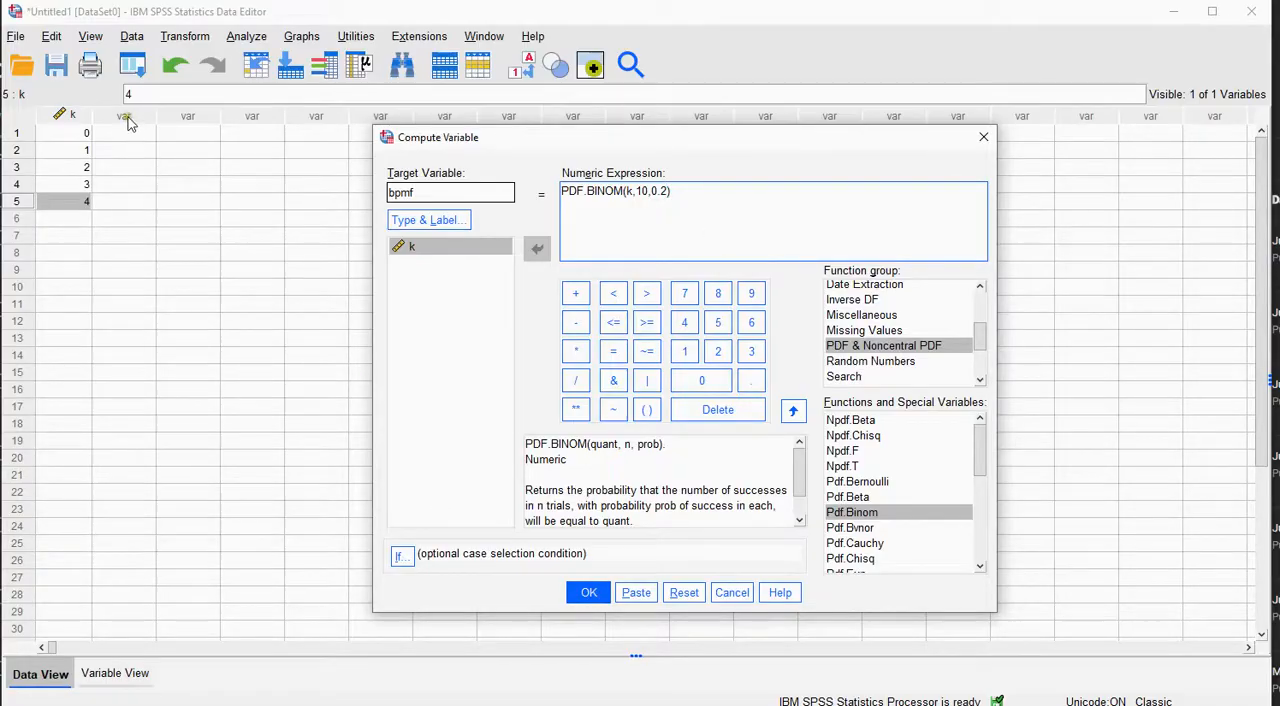
mouse_move(136, 212)
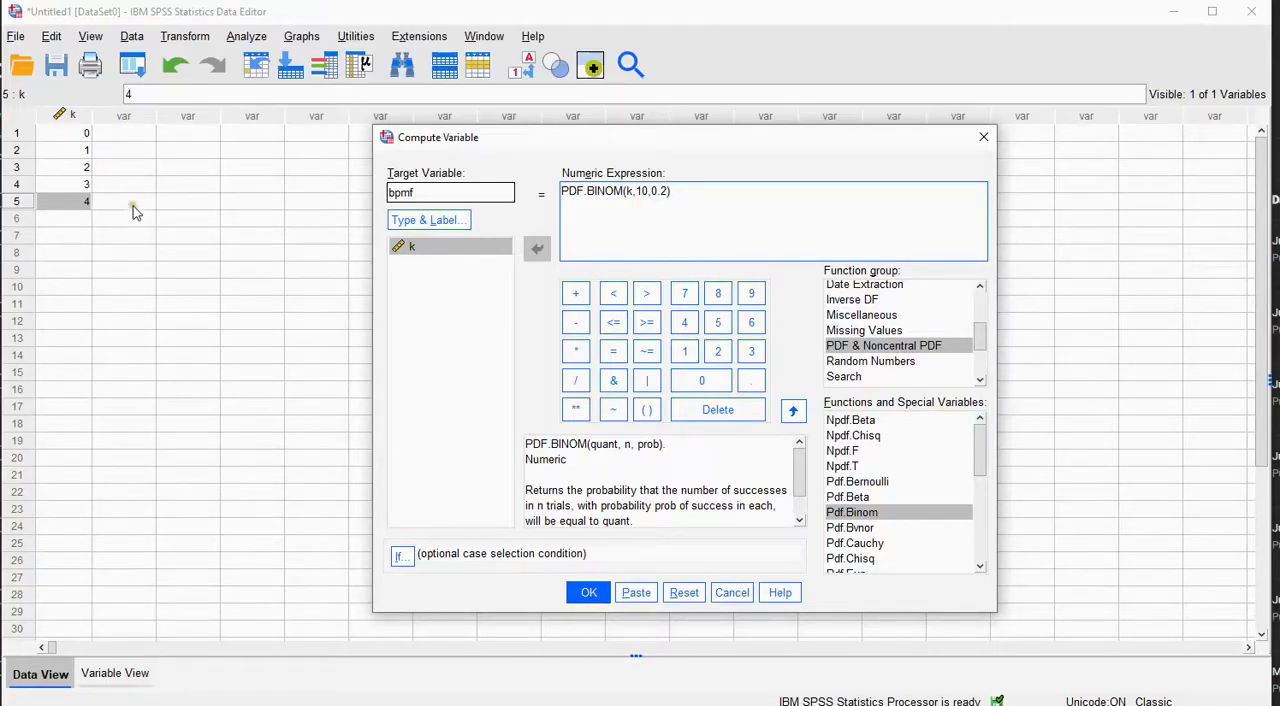
mouse_move(138, 136)
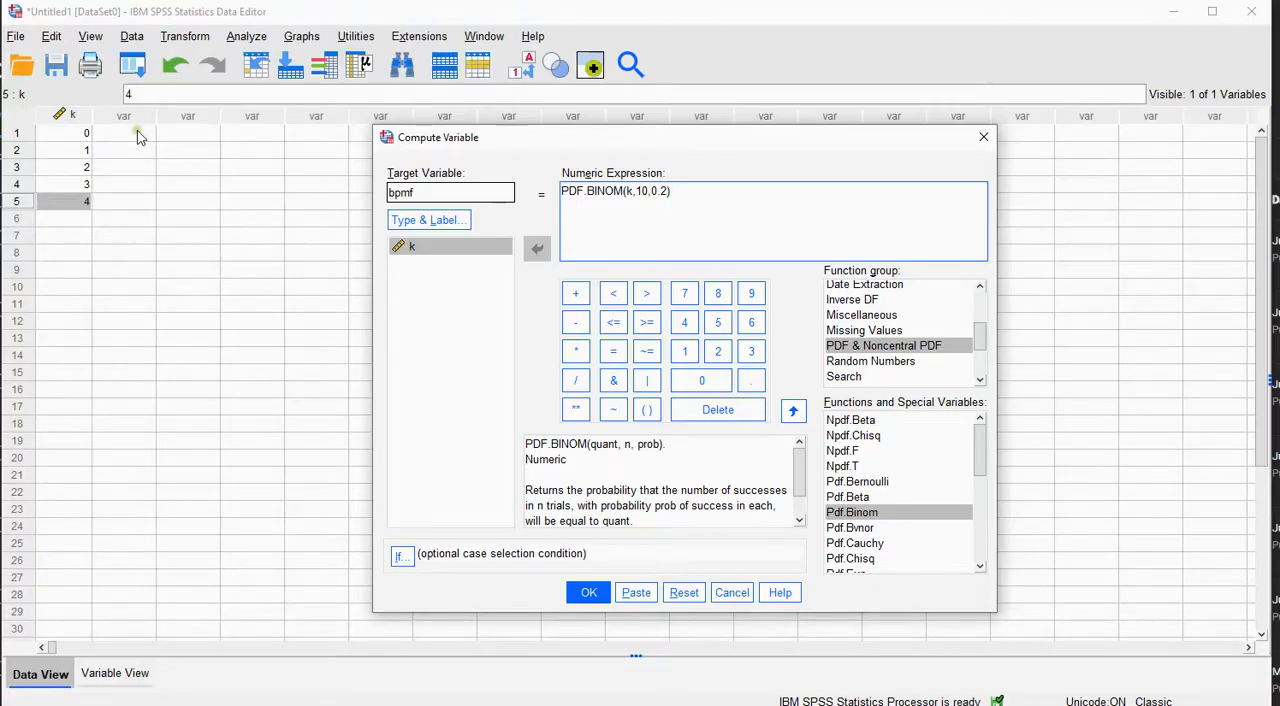
mouse_move(98, 150)
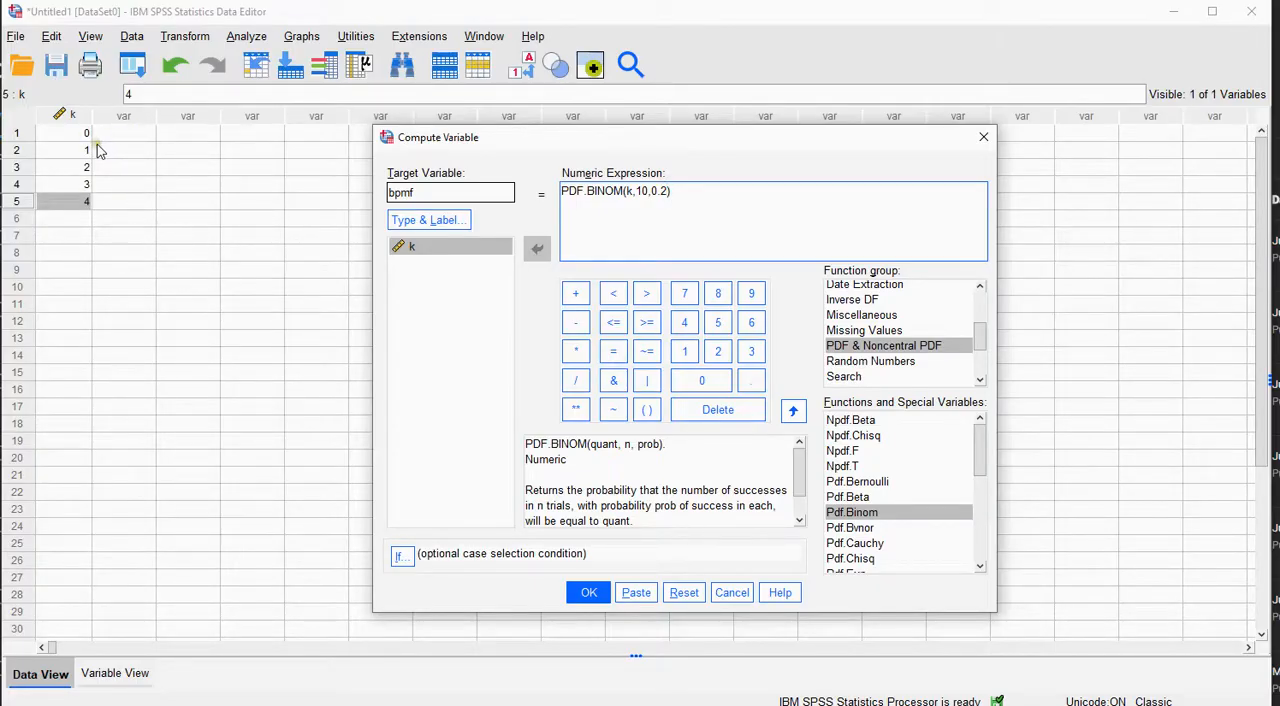
mouse_move(136, 218)
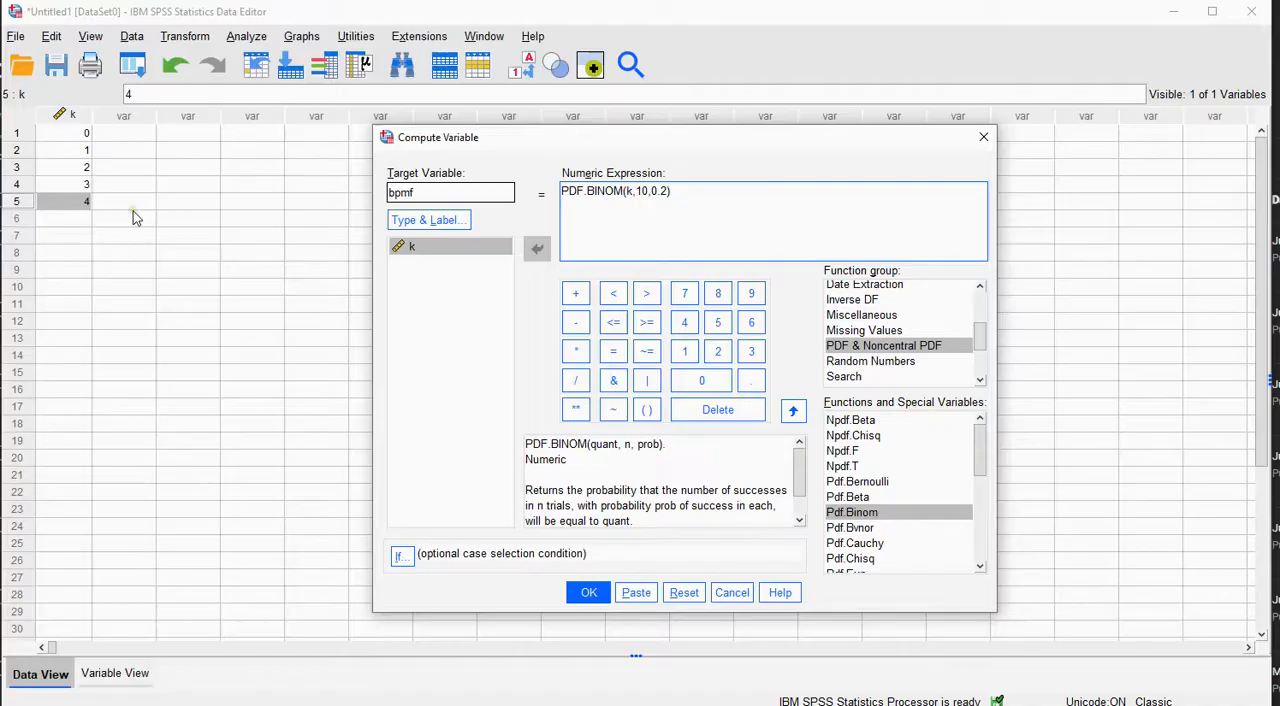
left_click(588, 592)
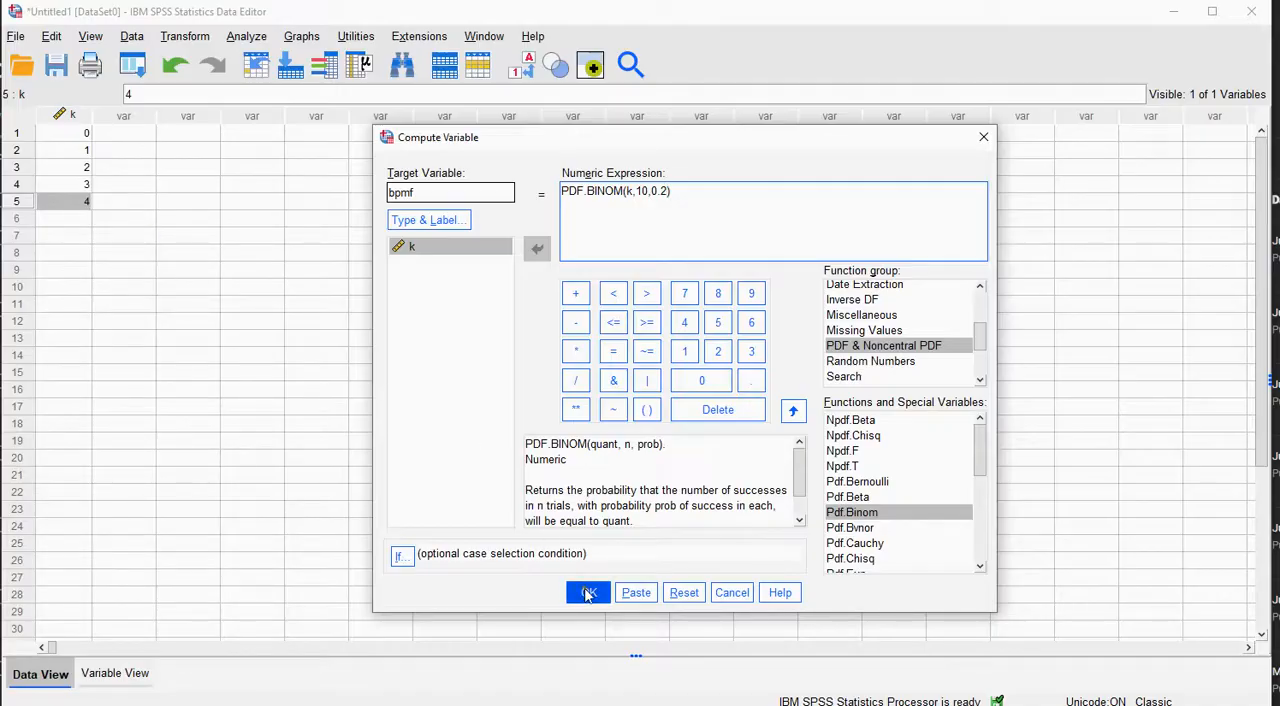
- Apply the bpmf computation and display it with 4 decimals (.1074 to .0881)
left_click(588, 592)
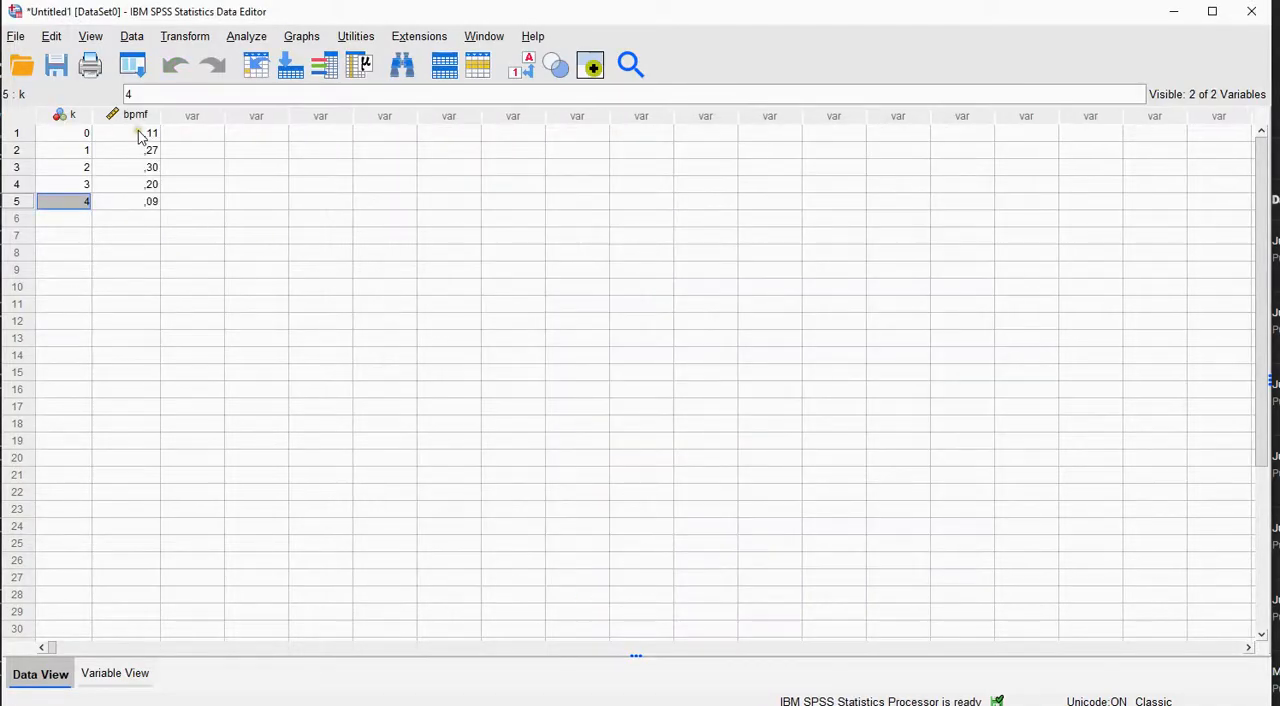
left_click(136, 132)
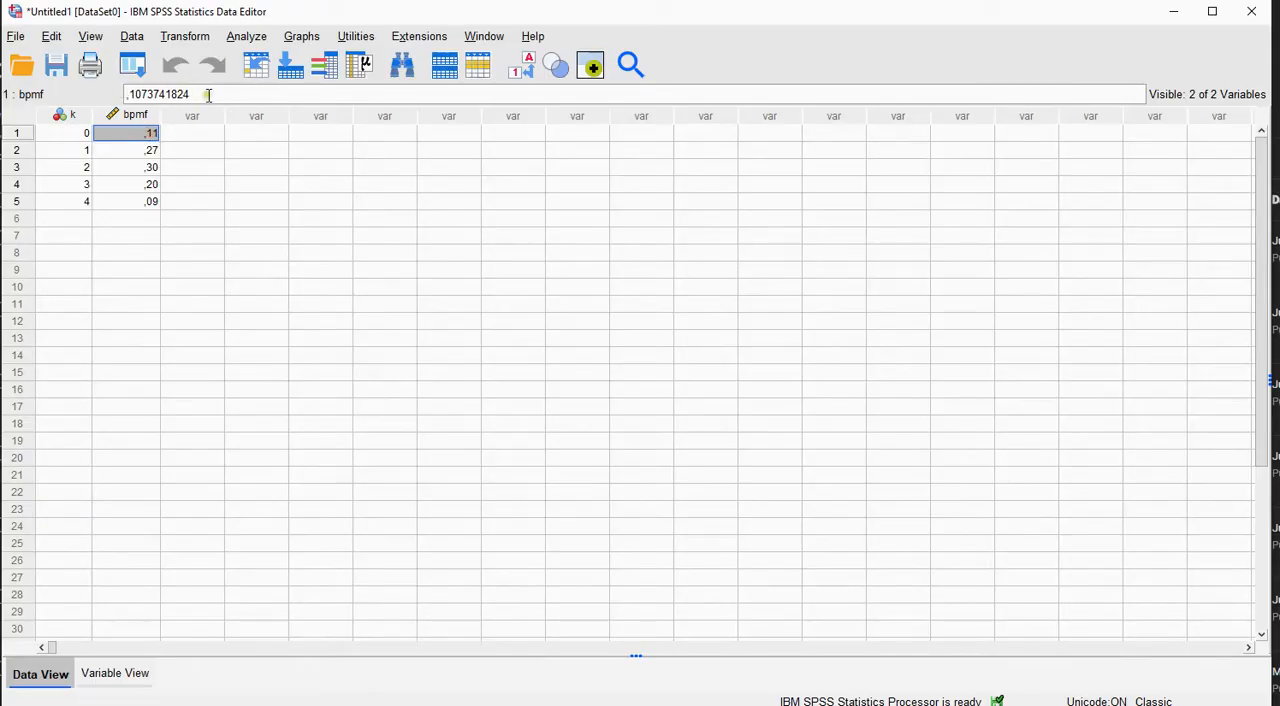
left_click(114, 672)
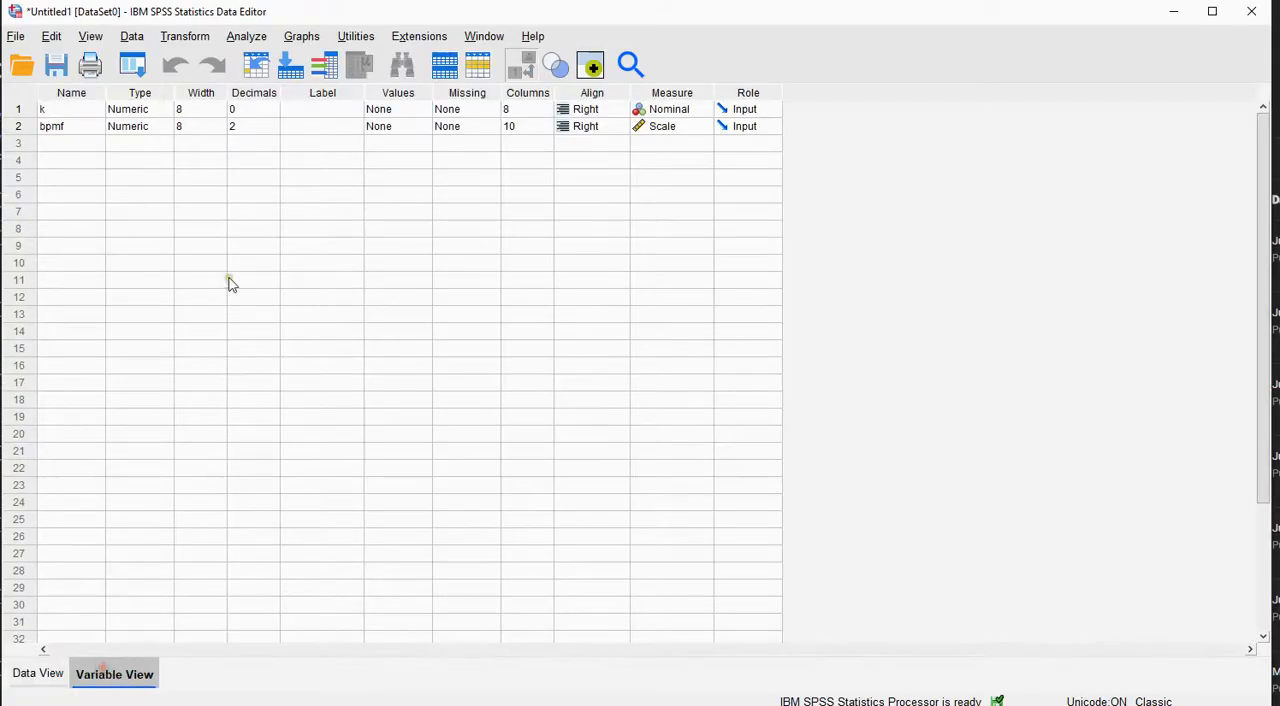
left_click(270, 126)
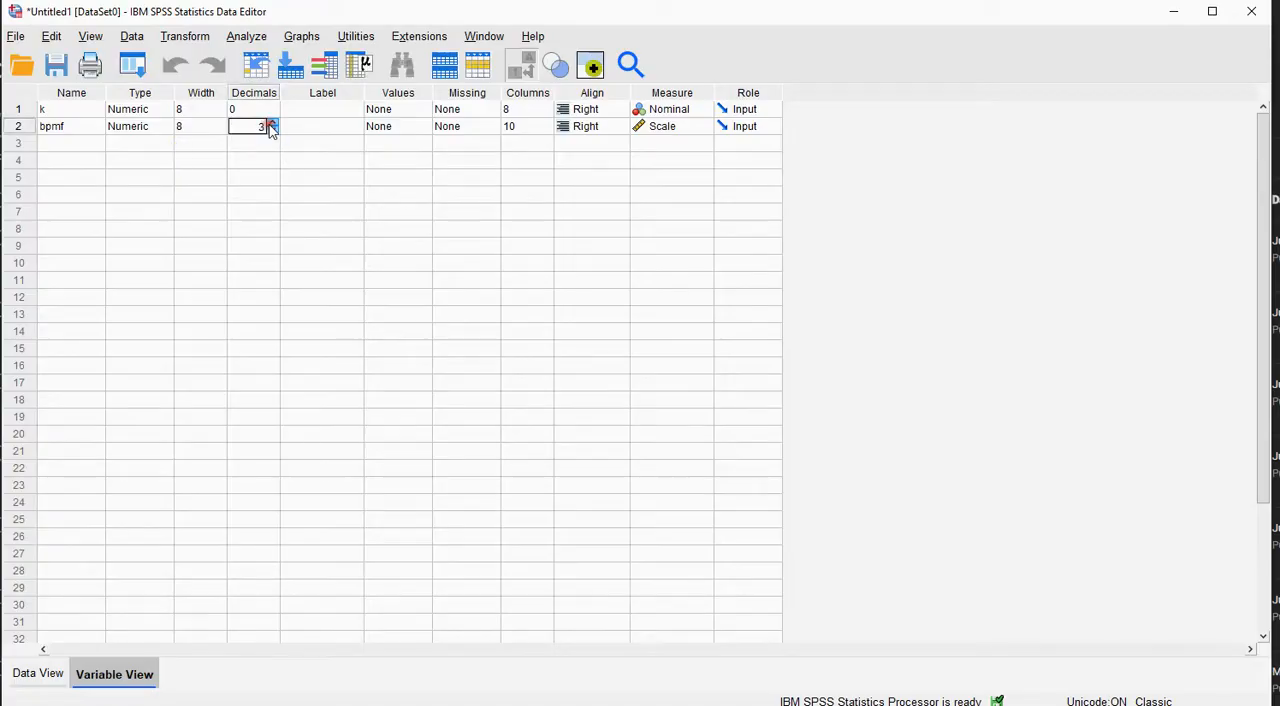
left_click(272, 122)
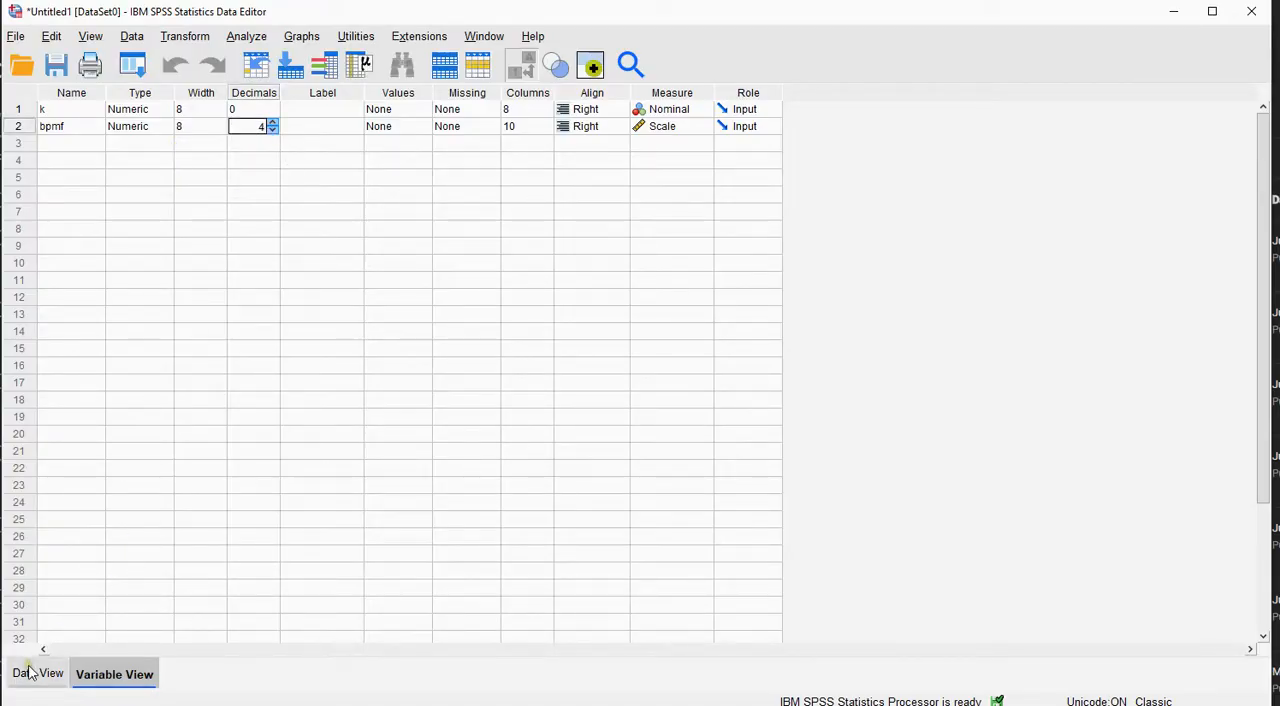
left_click(40, 672)
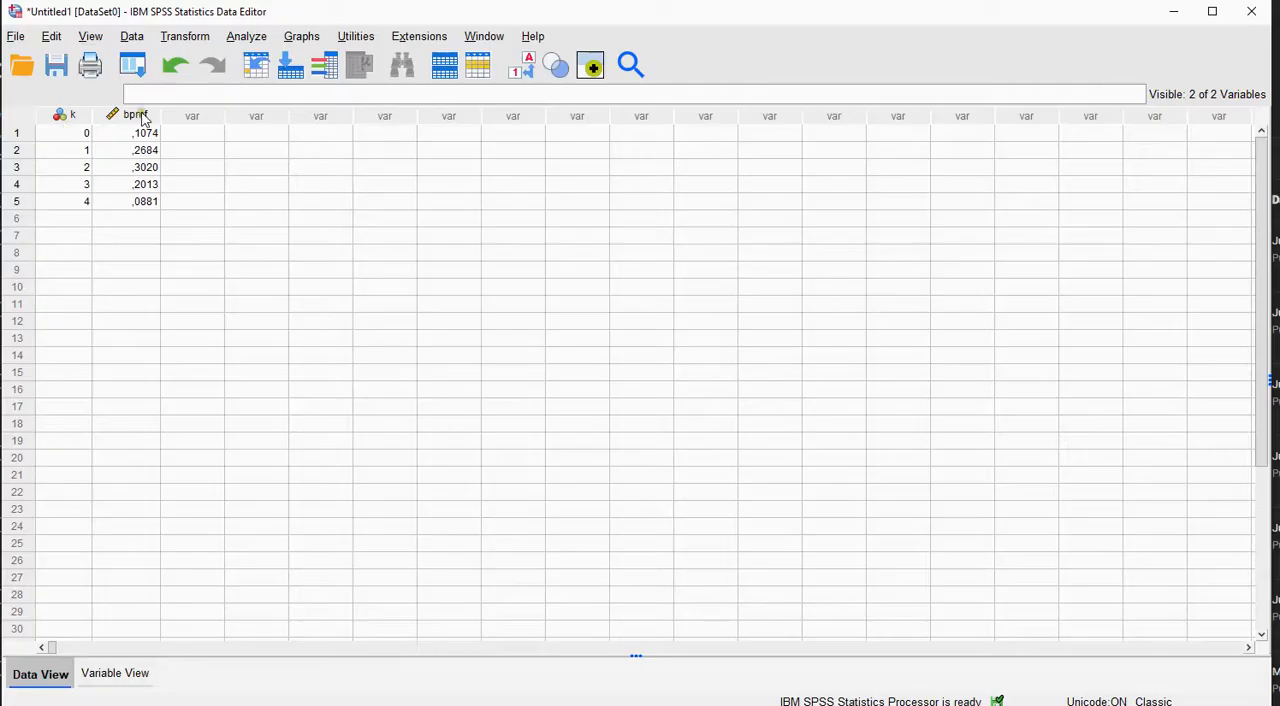
- Set up a Frequencies analysis with bpmf as the analysed variable
left_click(192, 132)
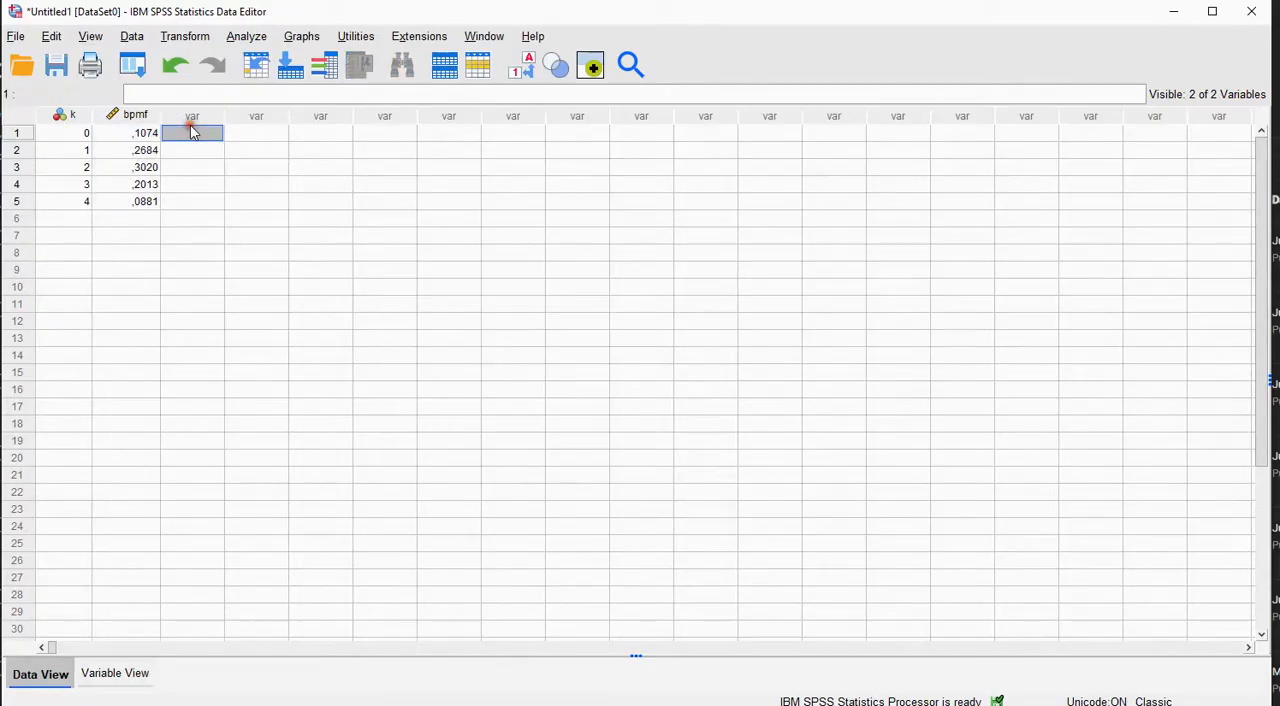
left_click(246, 36)
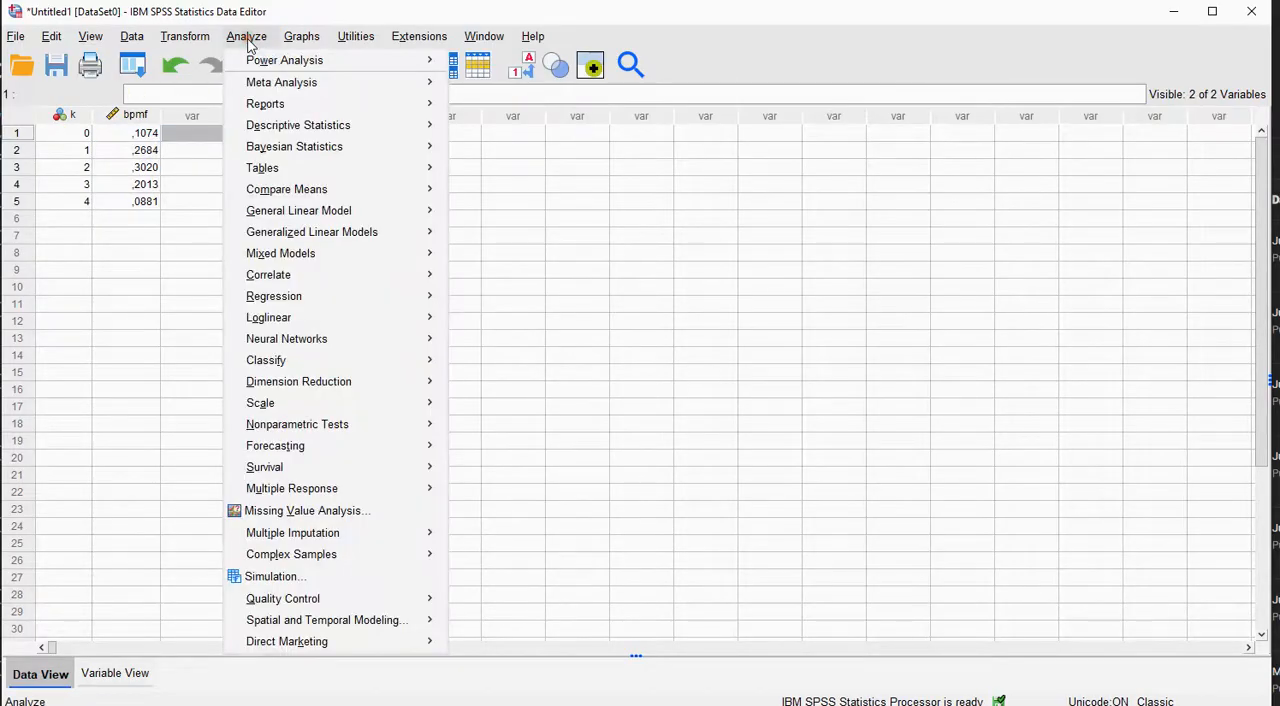
mouse_move(298, 124)
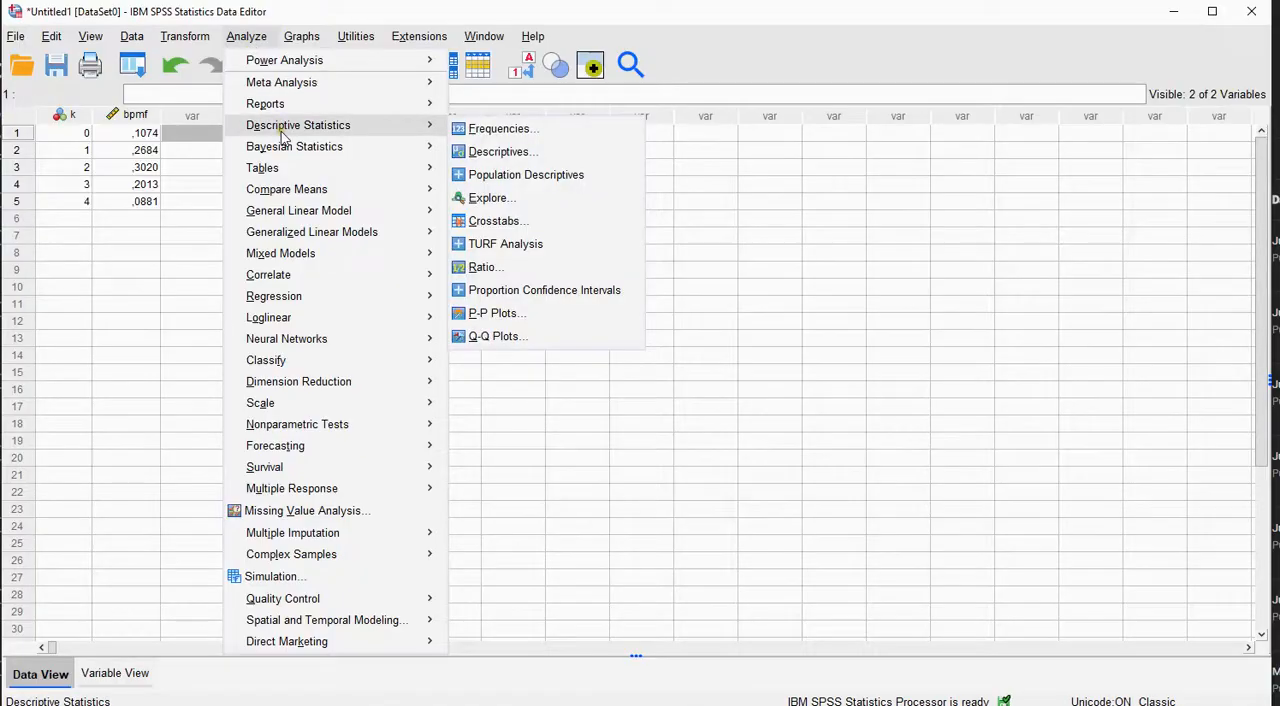
mouse_move(500, 128)
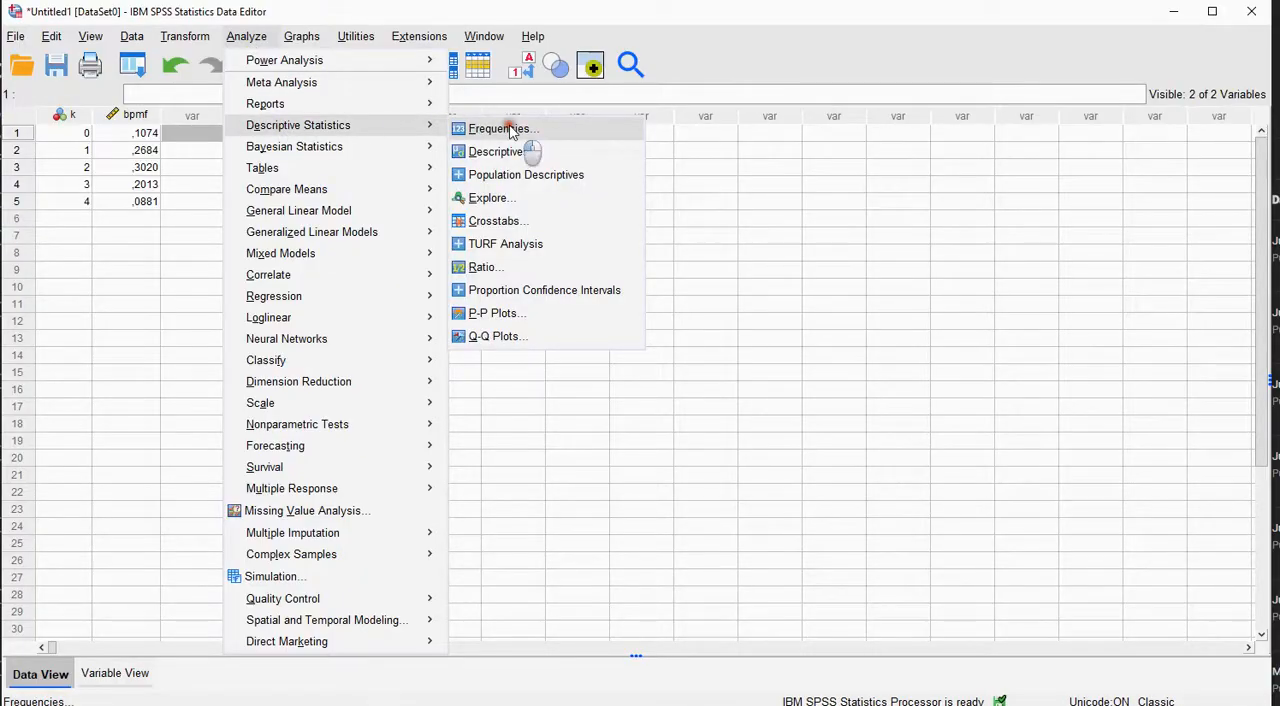
left_click(504, 128)
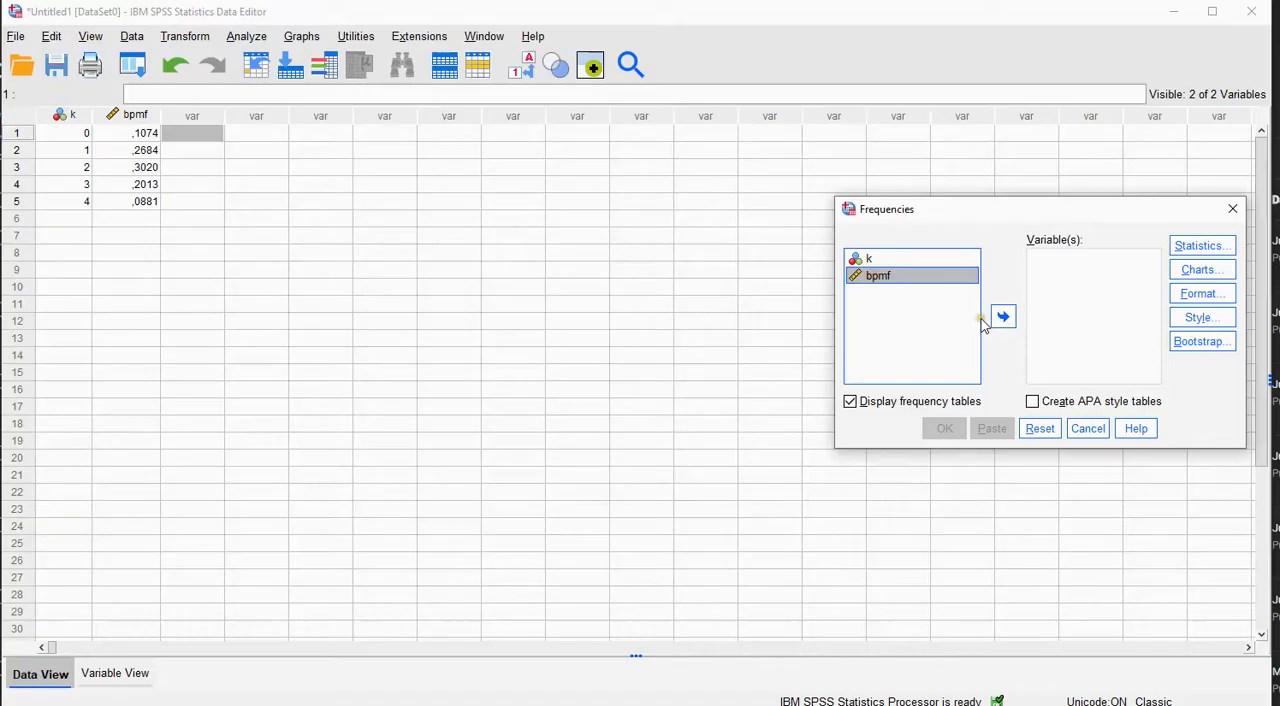
left_click(1002, 316)
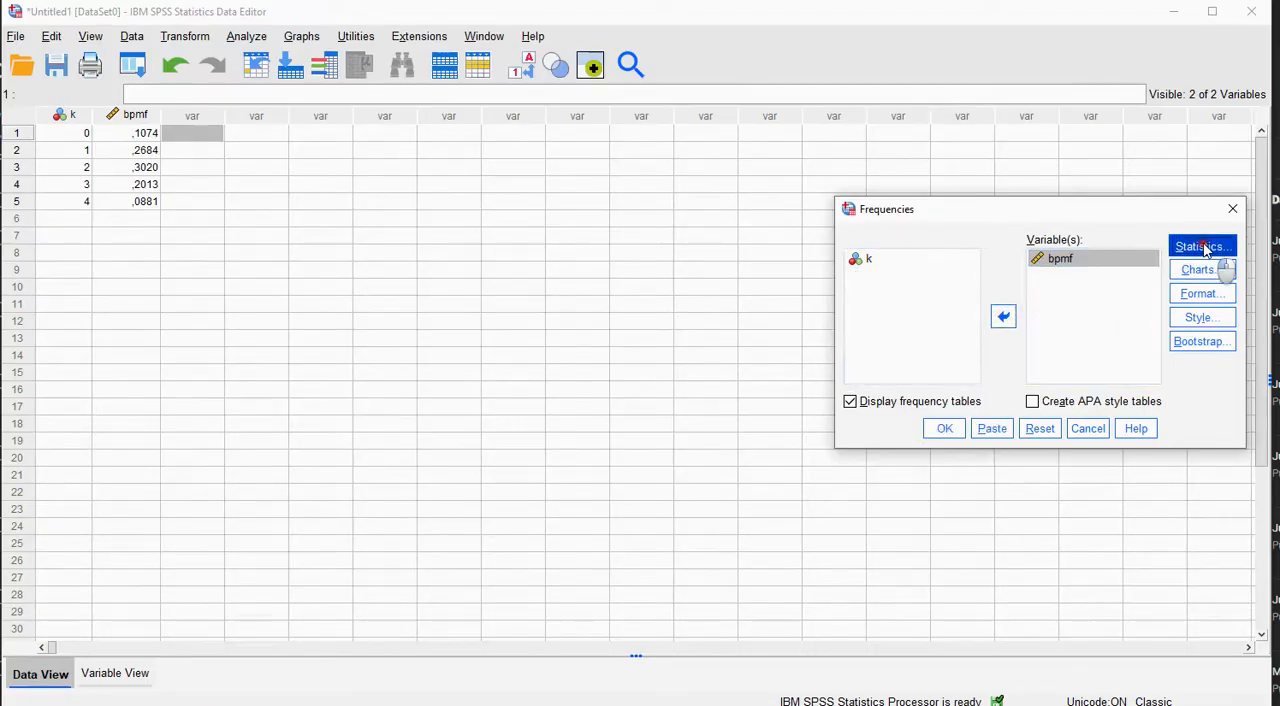
- Request only the Sum statistic and turn off the frequency table output
left_click(1200, 246)
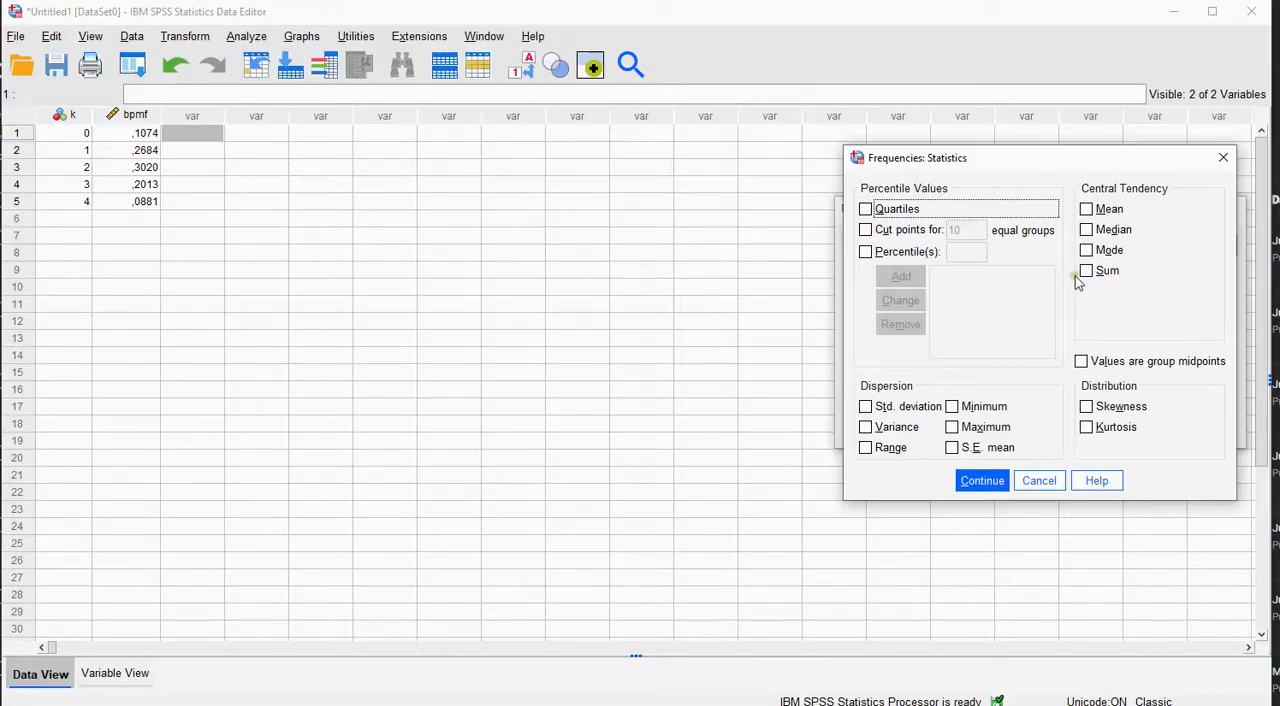
left_click(1086, 270)
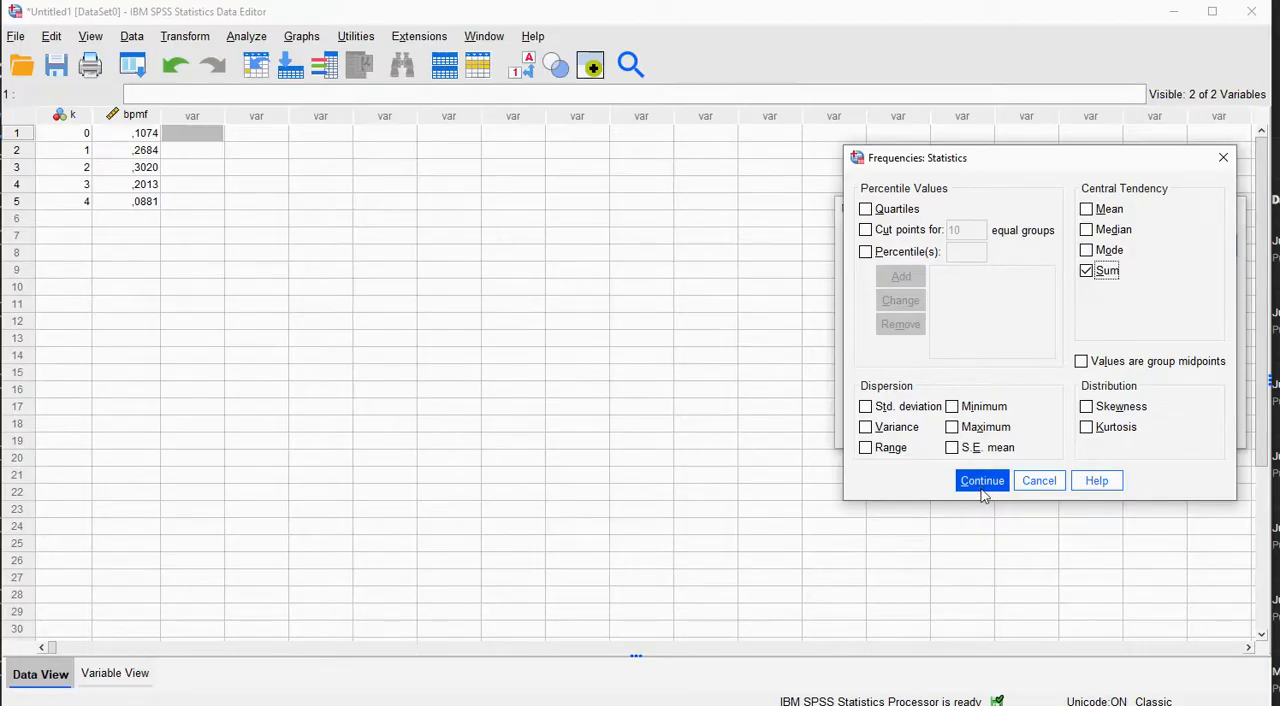
left_click(980, 480)
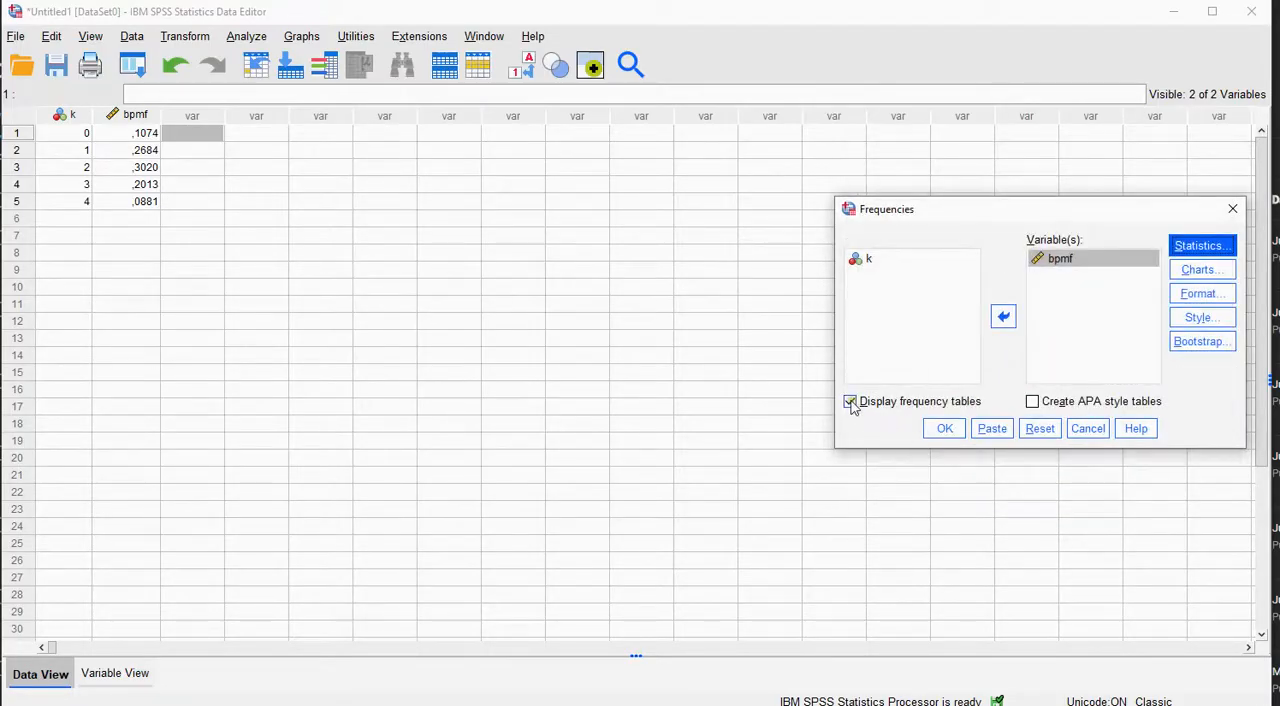
left_click(850, 400)
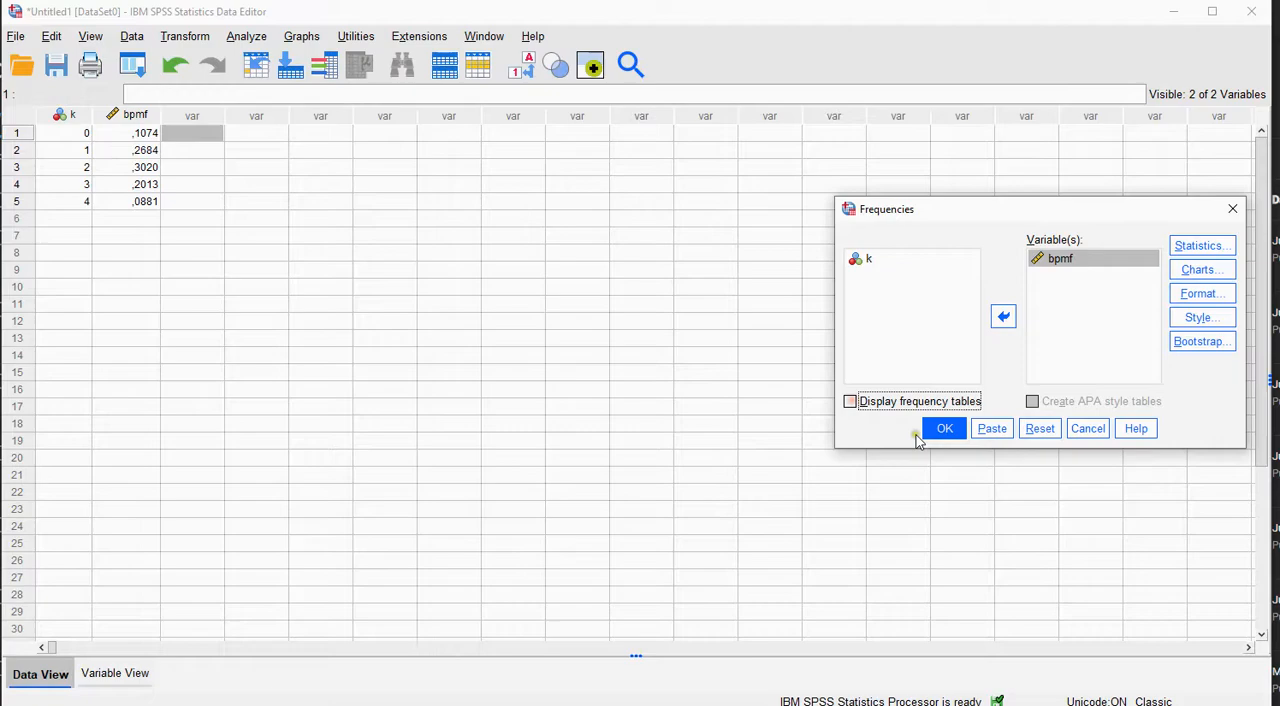
- Run the analysis, reading bpmf's sum .9672, and return to the data table
left_click(944, 428)
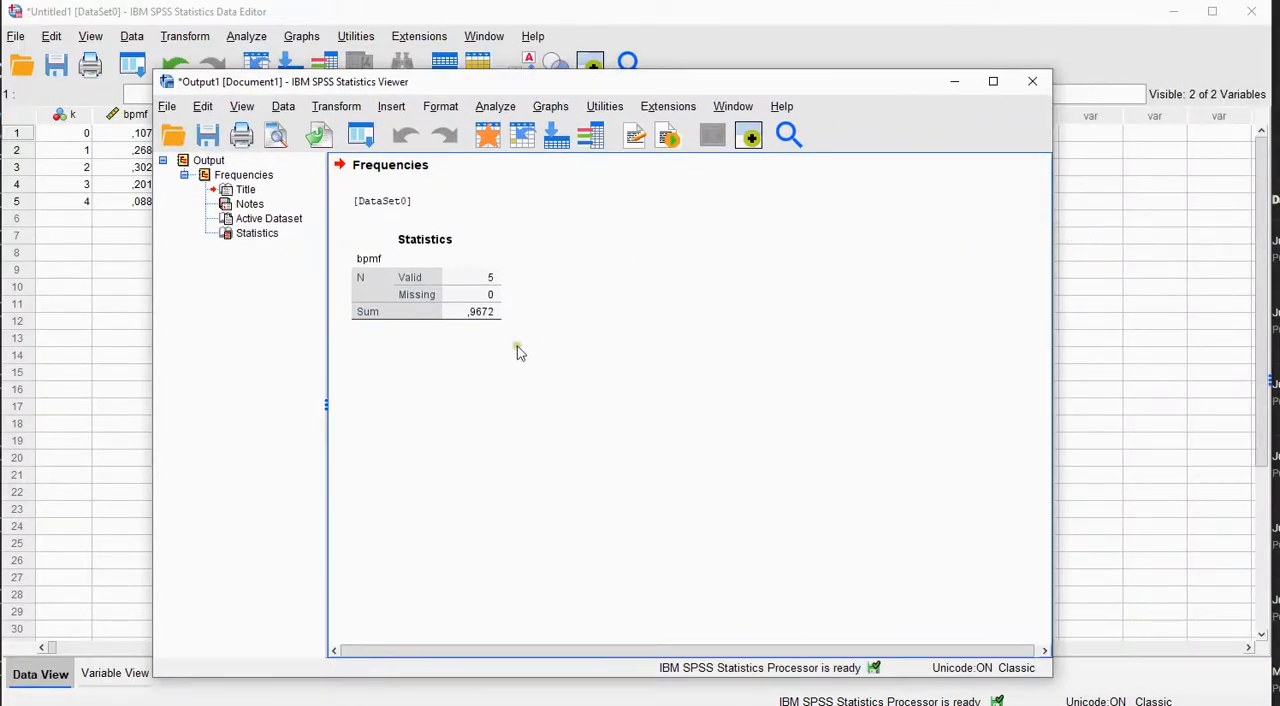
left_click(424, 276)
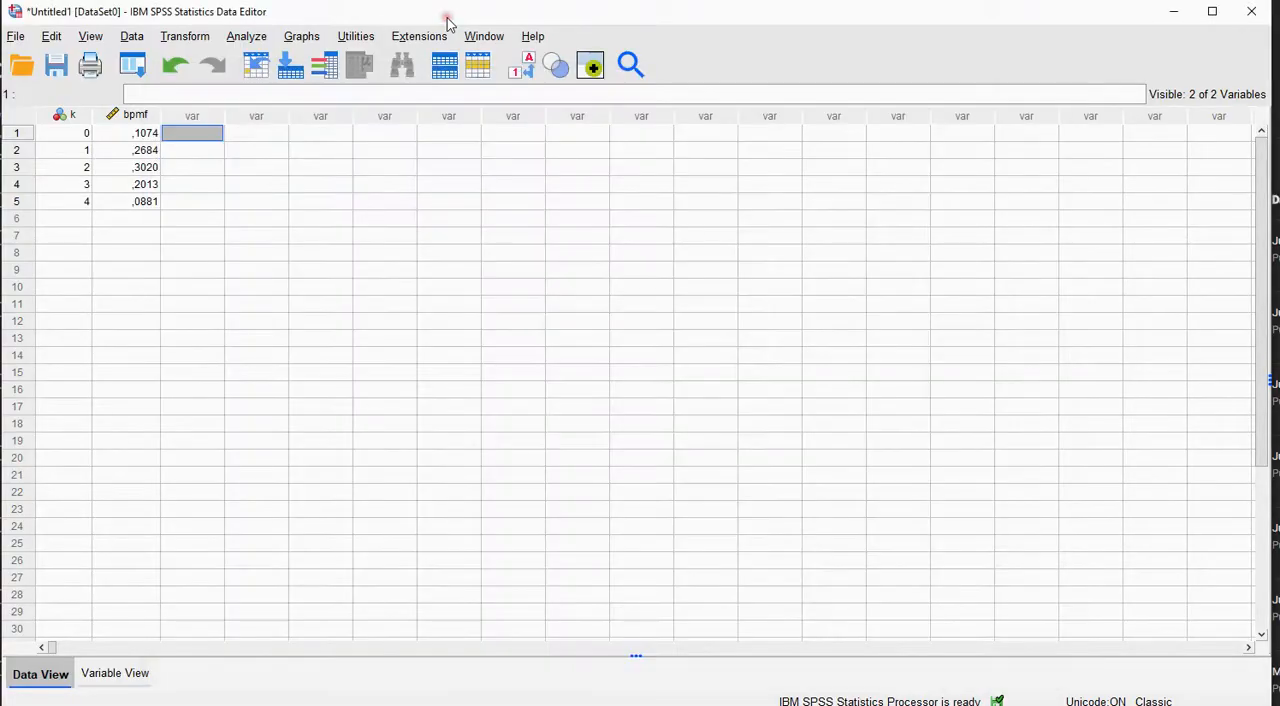
- Start a Compute Variable with target bcdf using the binomial CDF function
left_click(184, 36)
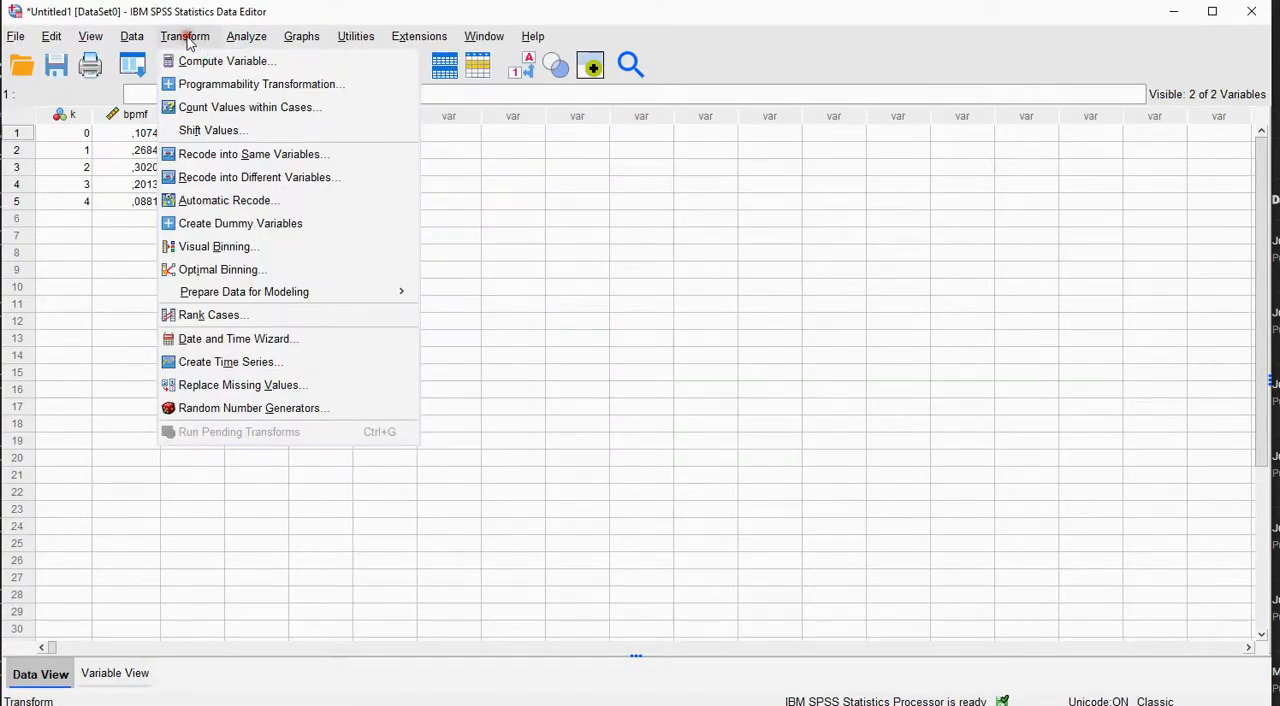
left_click(224, 60)
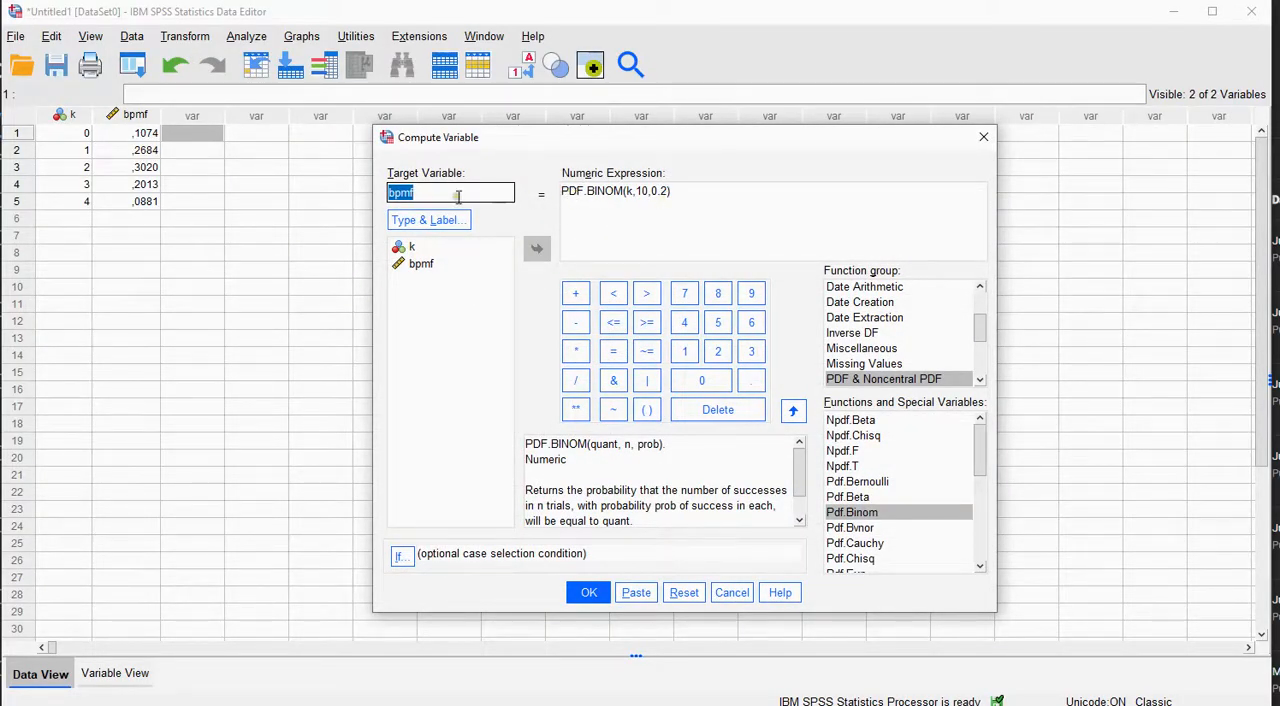
mouse_move(388, 200)
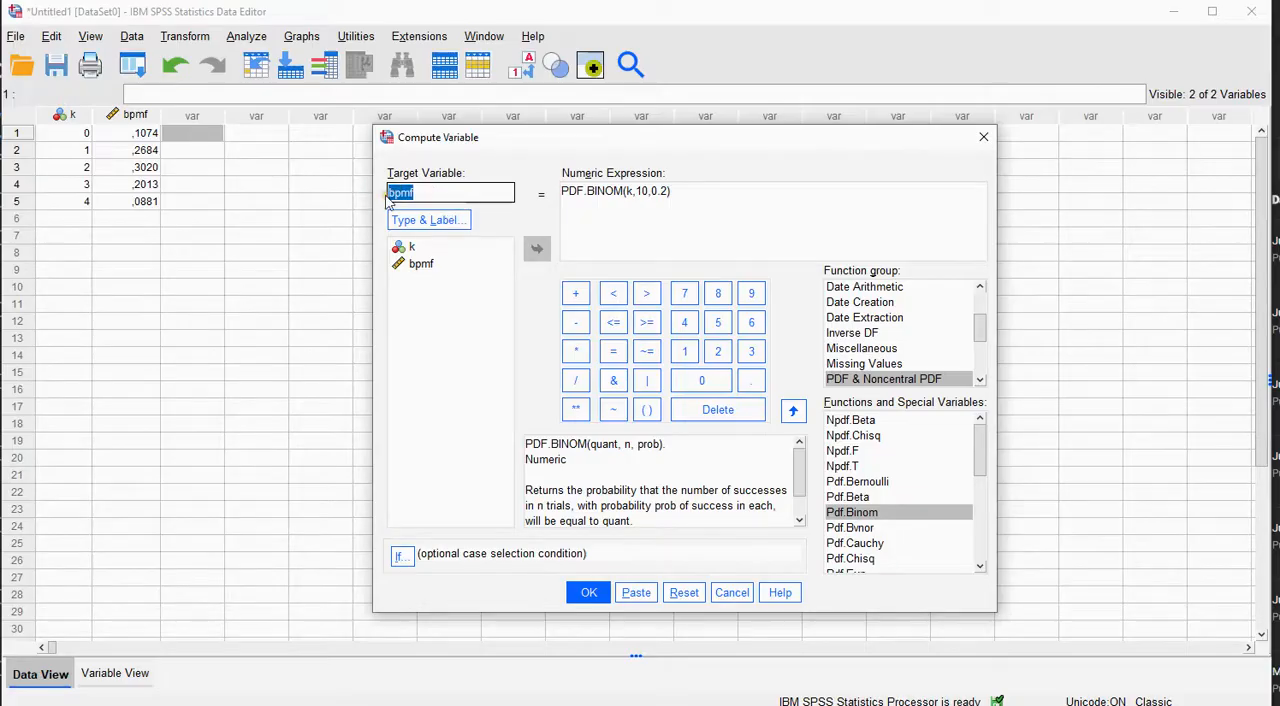
type("b")
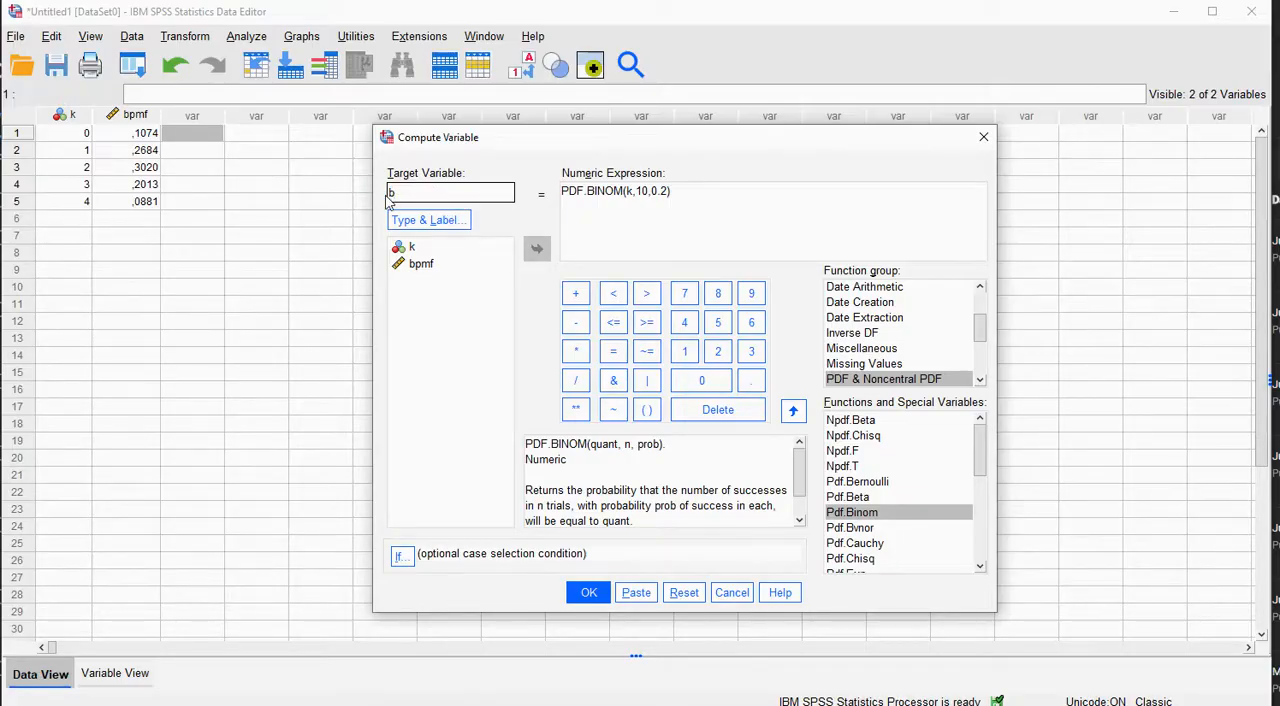
type("cdf")
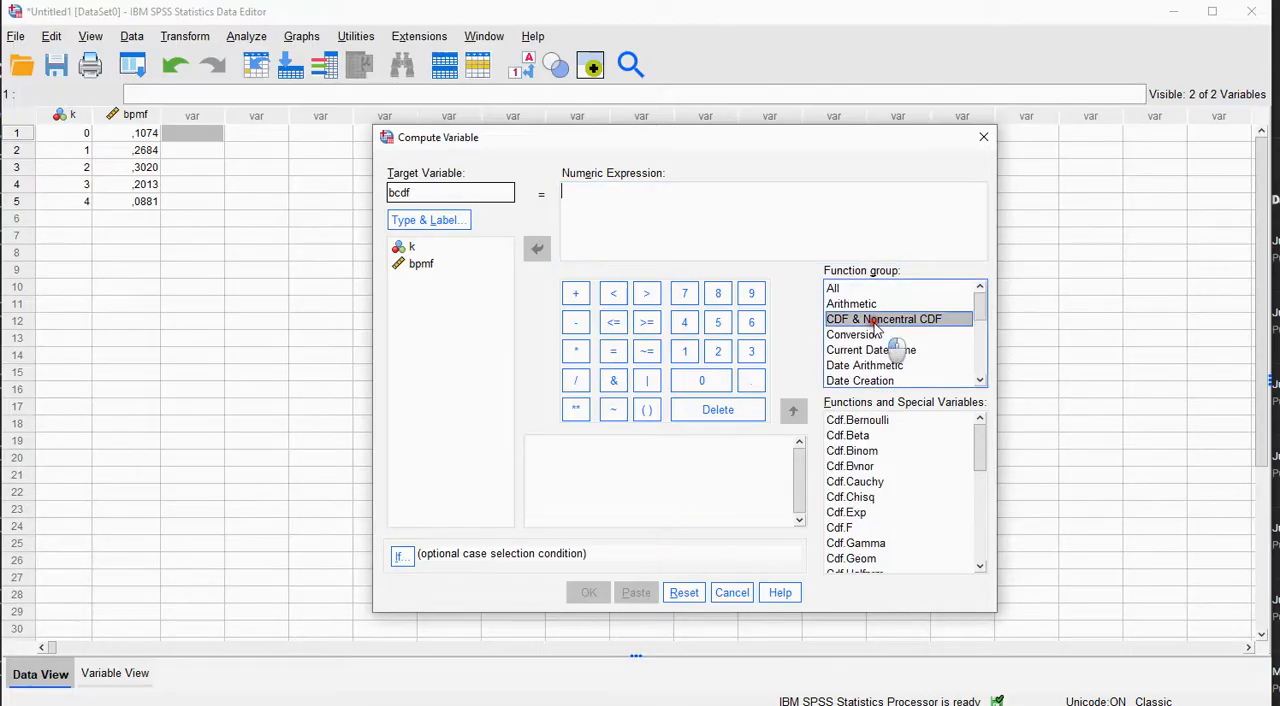
left_click(852, 450)
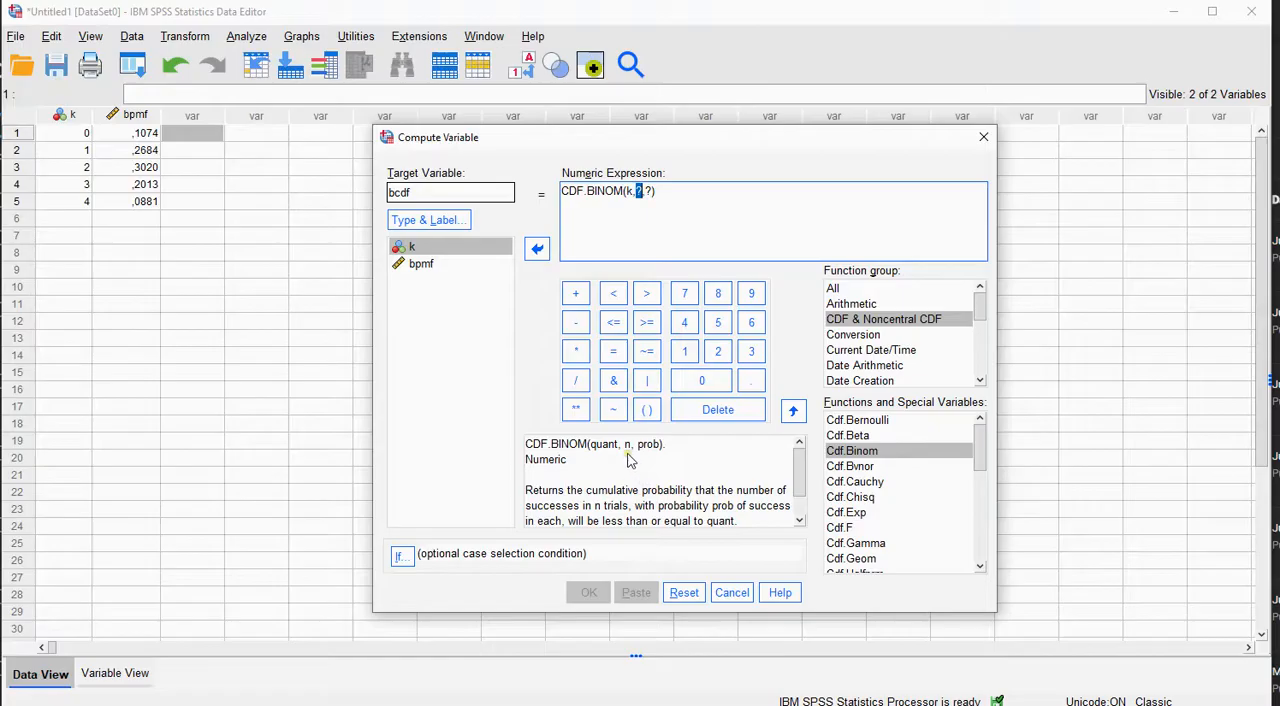
- Complete the expression CDF.BINOM(k,10,0.2) and create the bcdf variable
type("10,")
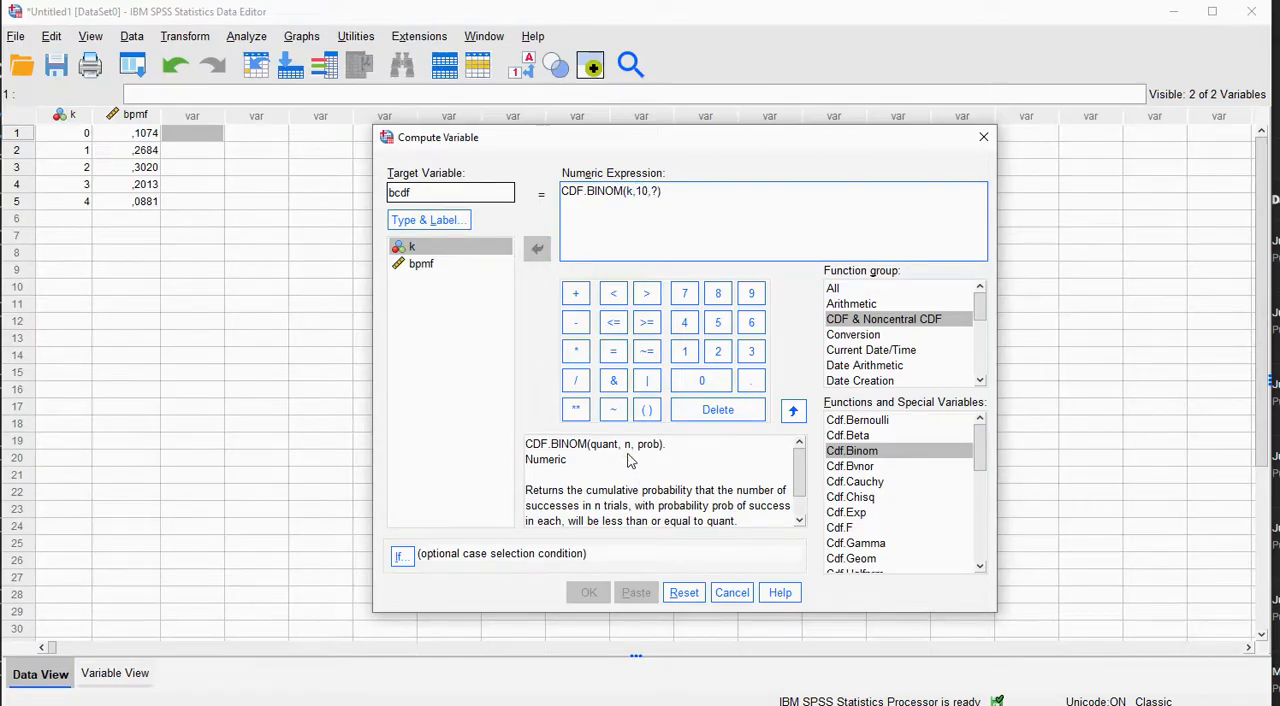
left_click(652, 192)
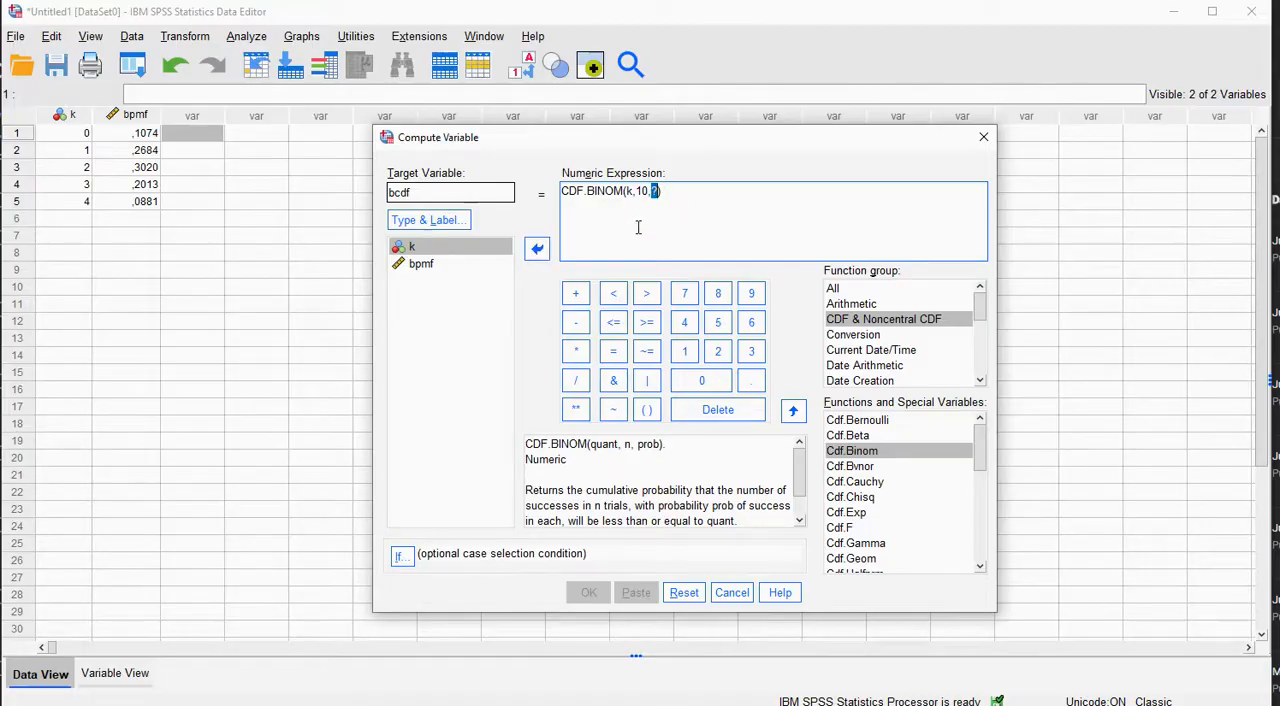
type("0.2")
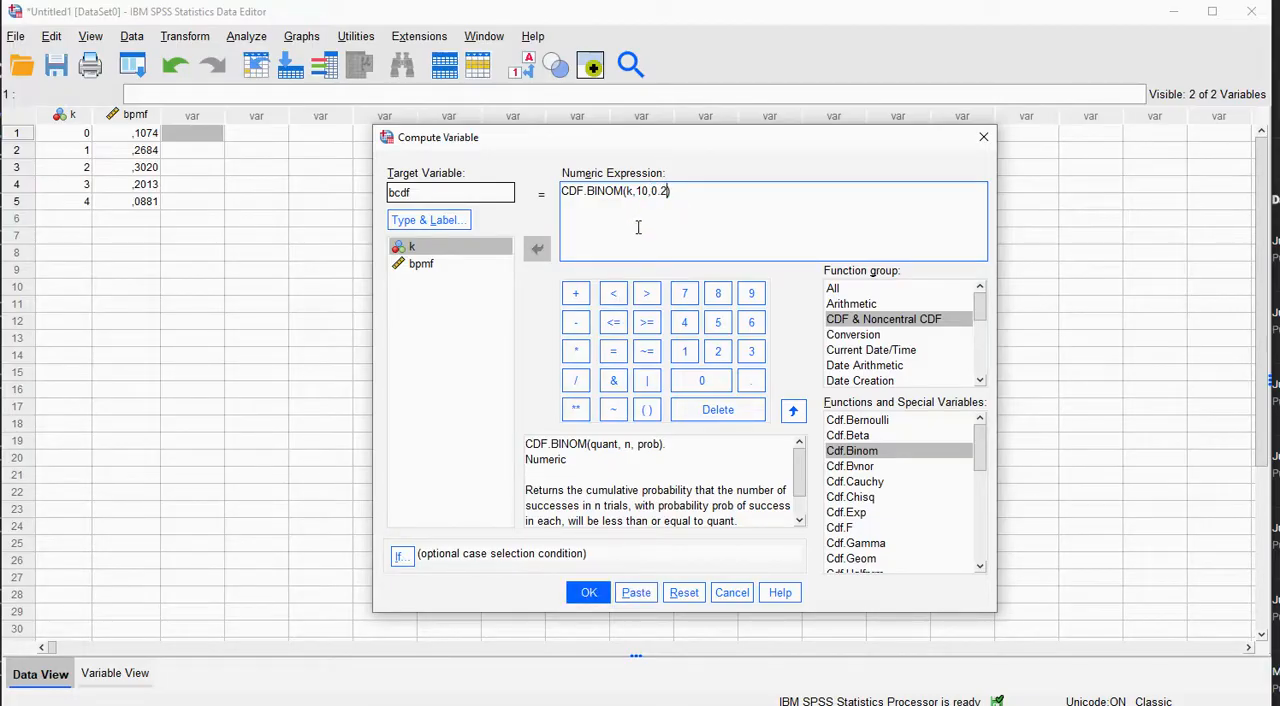
left_click(588, 592)
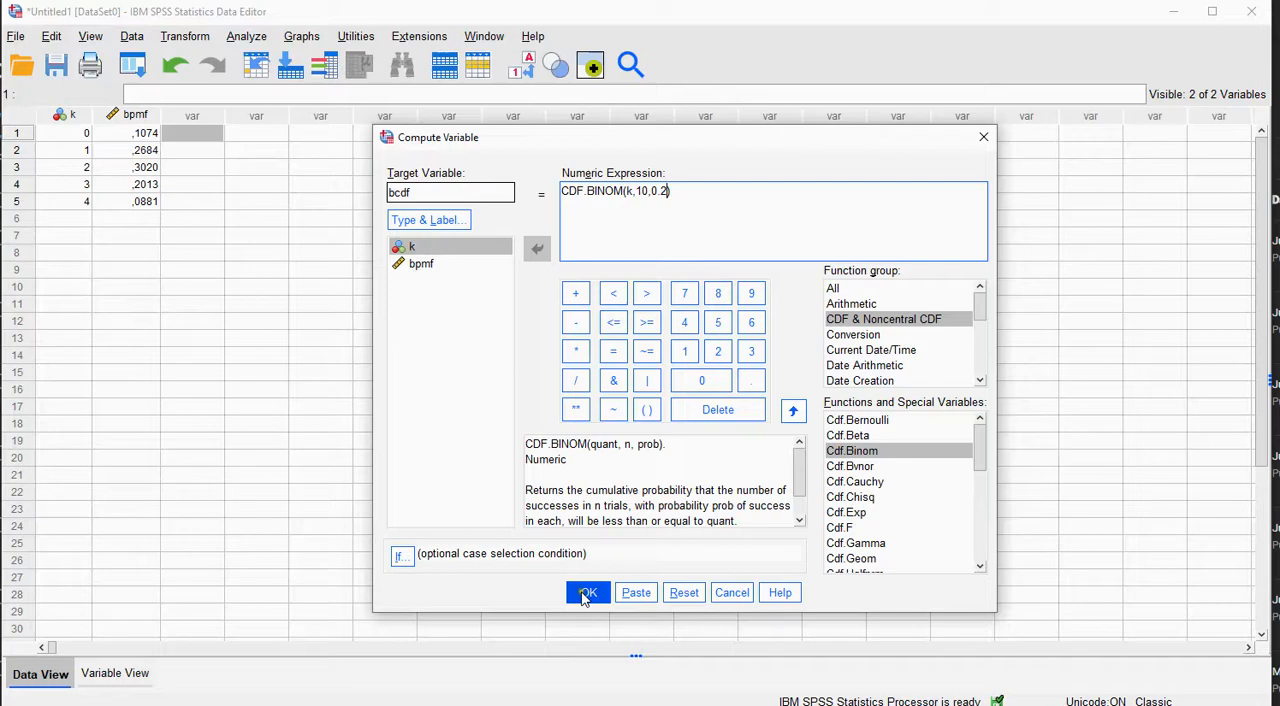
left_click(588, 592)
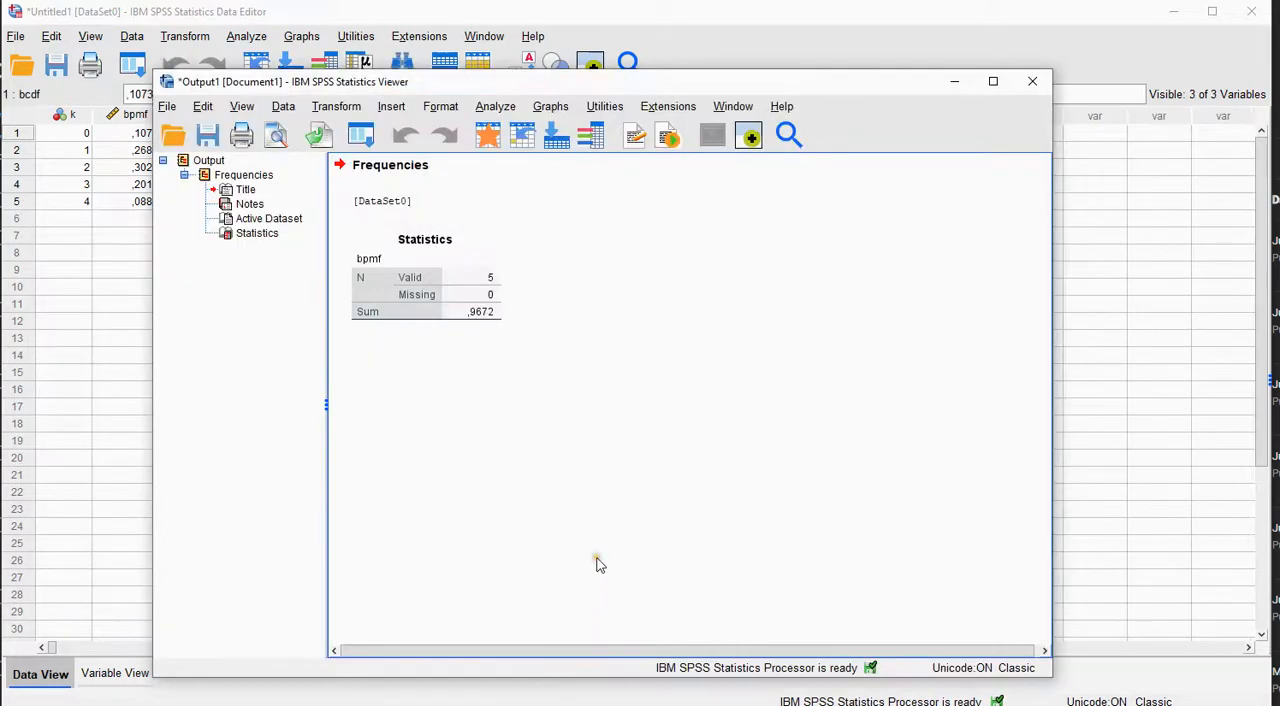
mouse_move(956, 110)
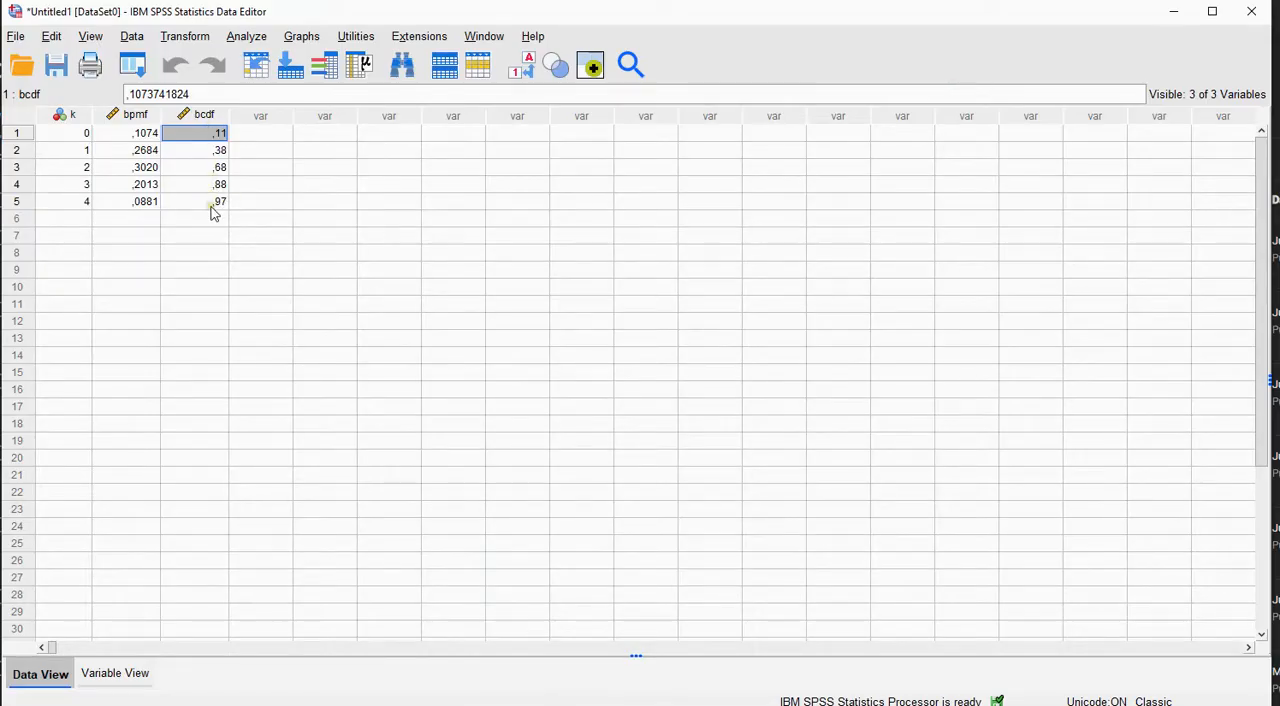
mouse_move(200, 220)
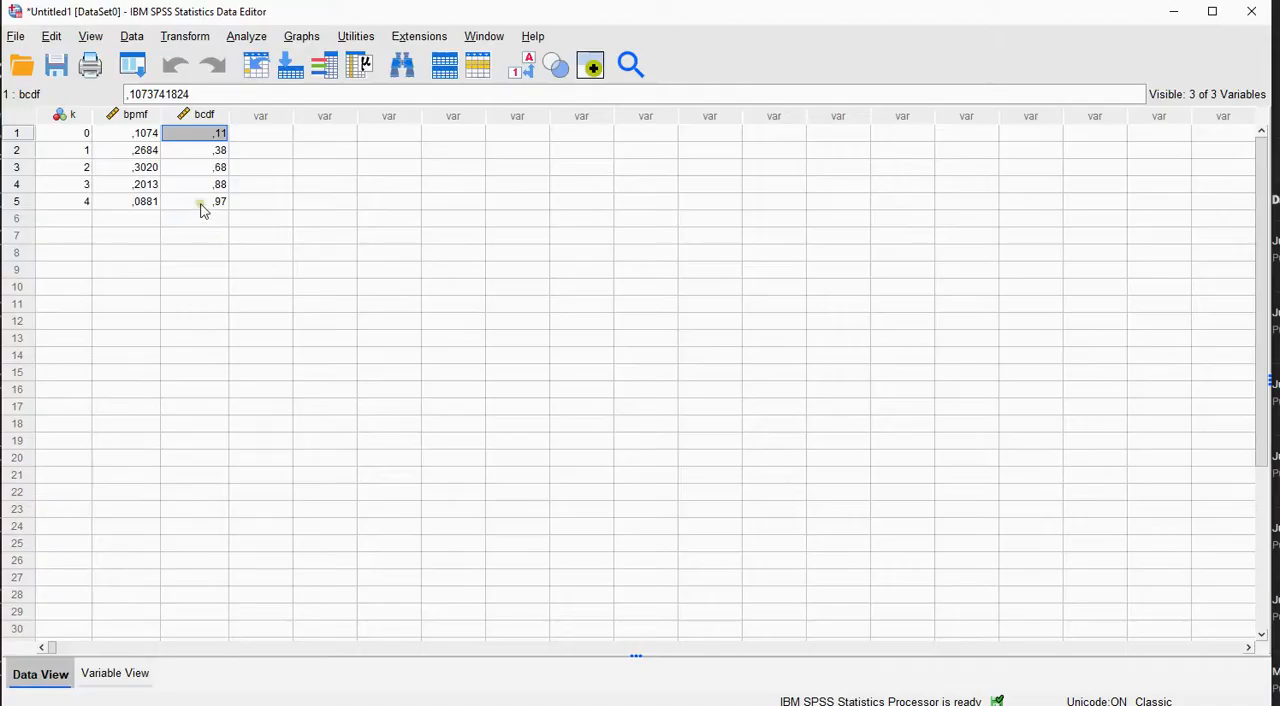
- Display bcdf with 4 decimals so its last value reads .9672
left_click(196, 200)
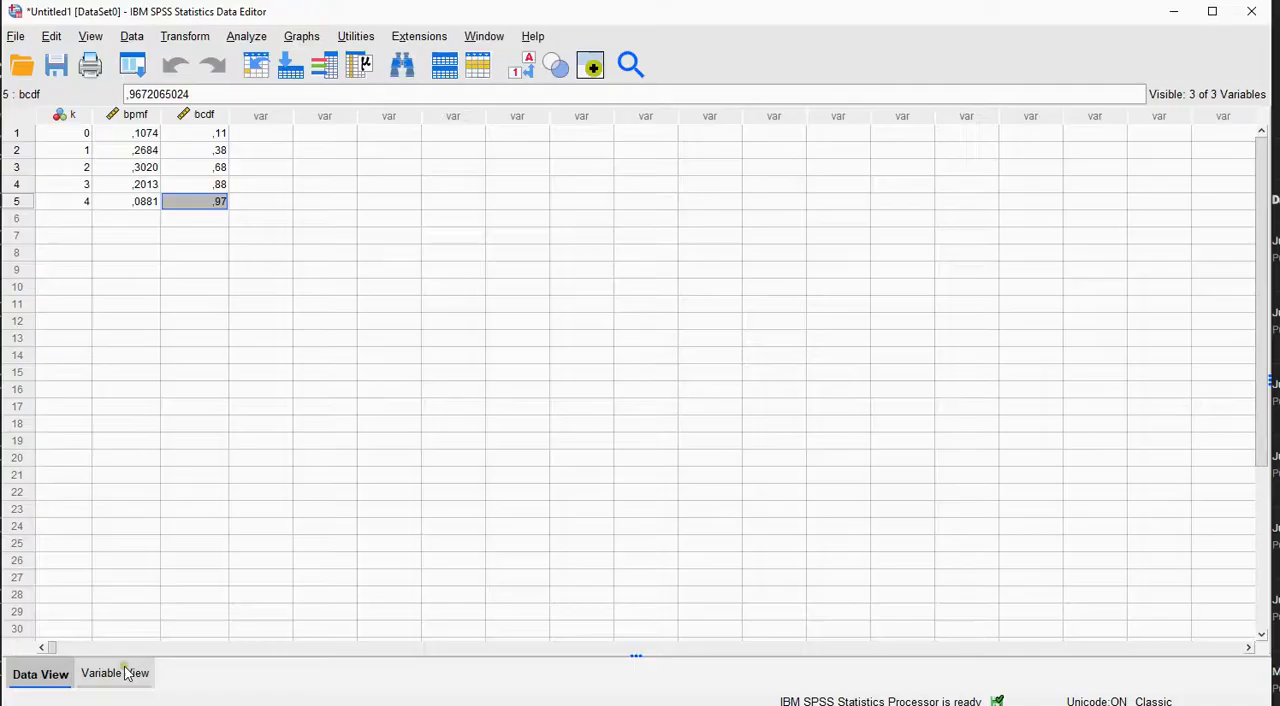
left_click(114, 672)
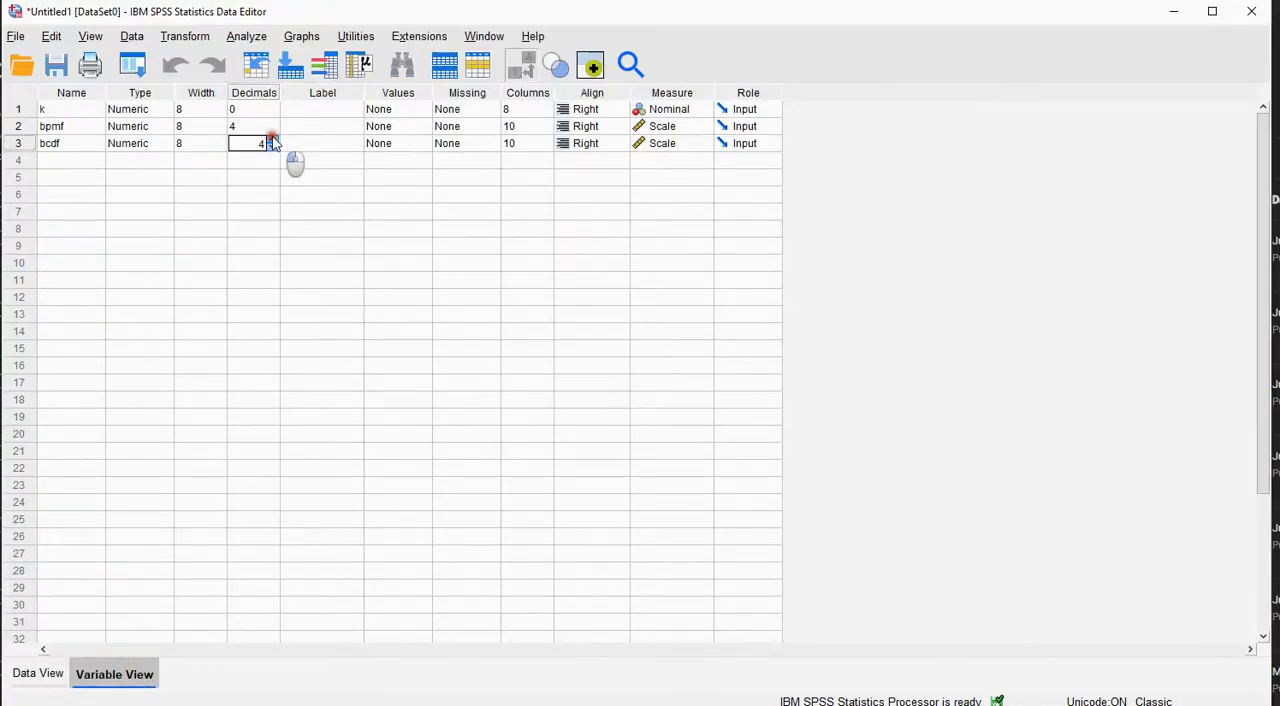
left_click(40, 672)
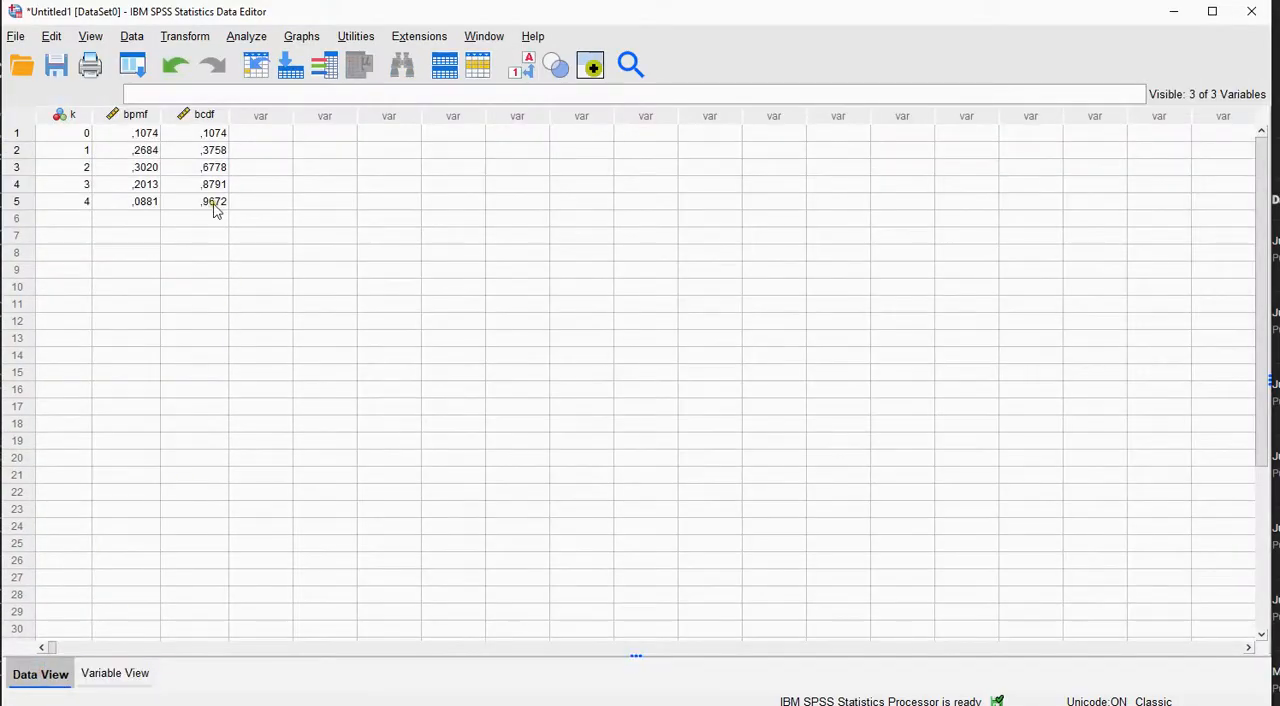
mouse_move(304, 432)
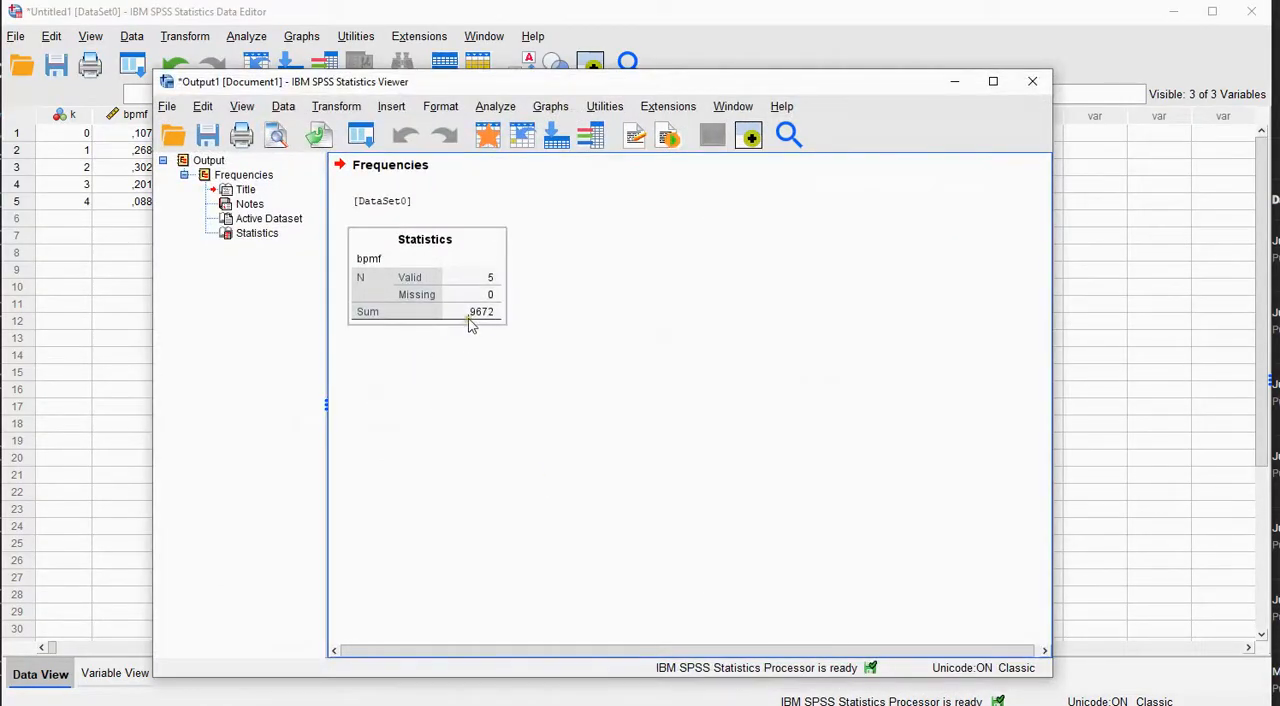
- Reveal the full-precision PMF sum 0.967207 in the Statistics table, then close the output viewer
double_click(424, 276)
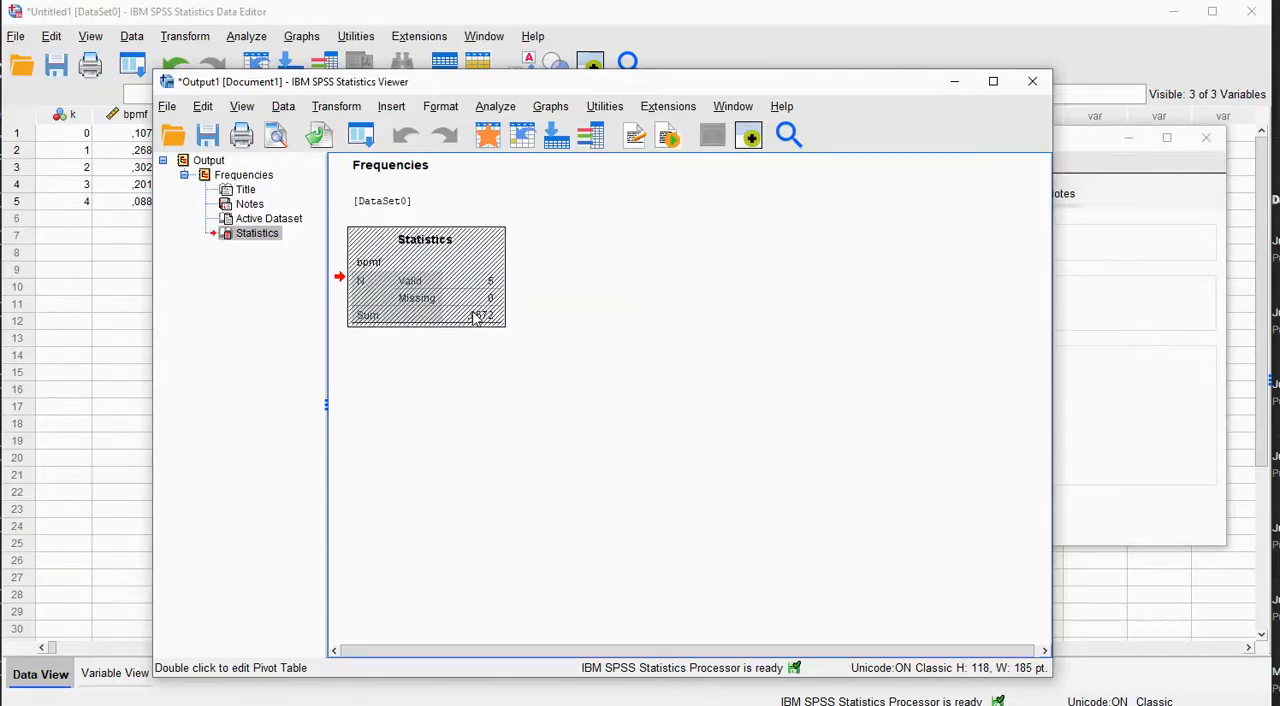
double_click(424, 276)
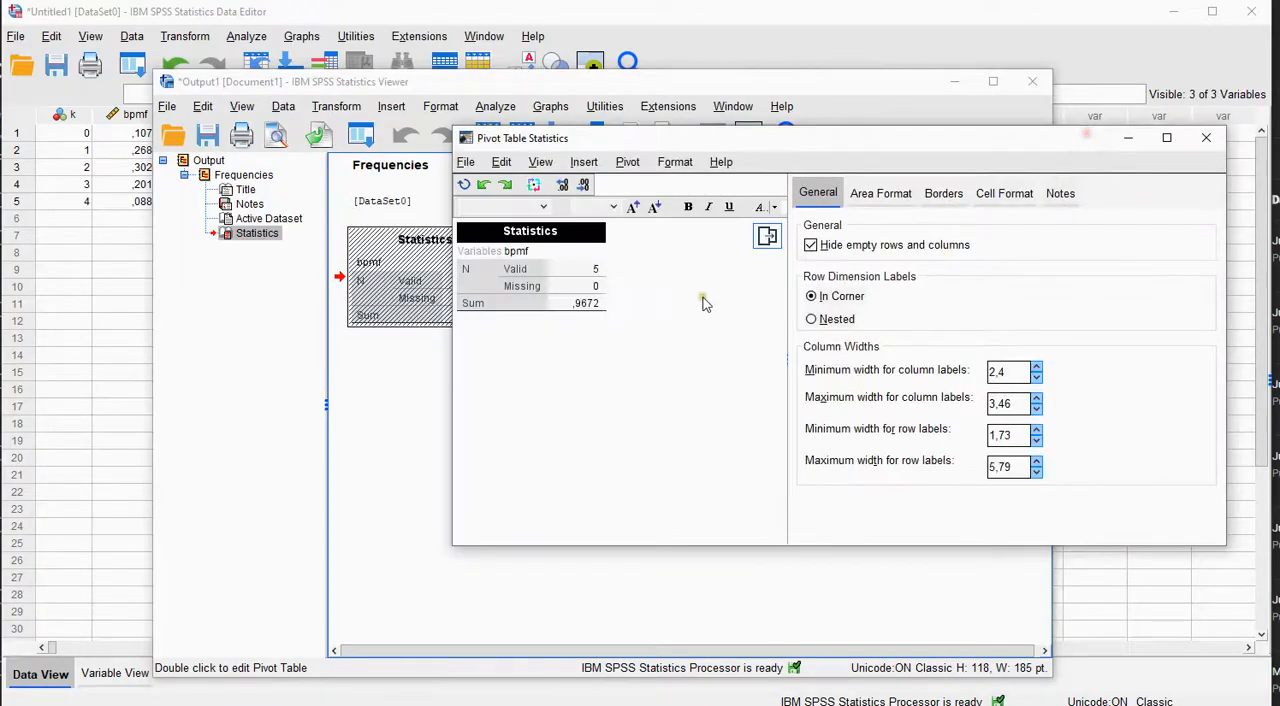
double_click(584, 304)
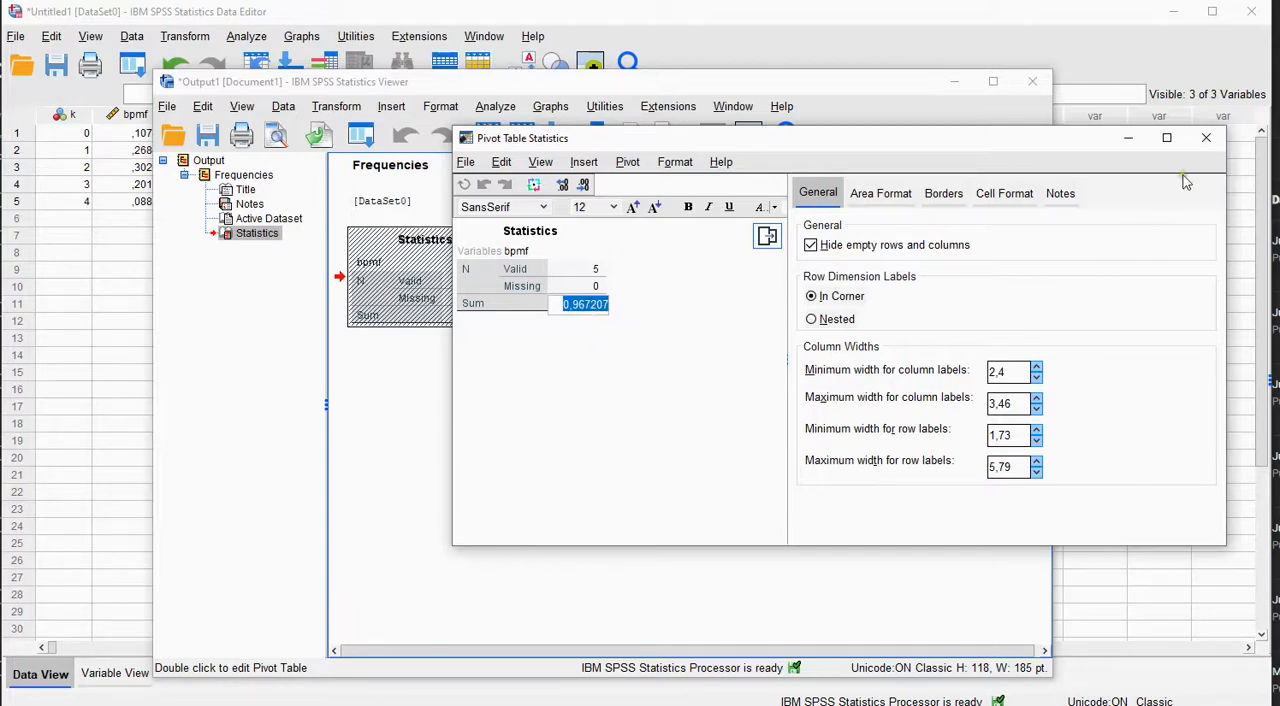
left_click(1206, 136)
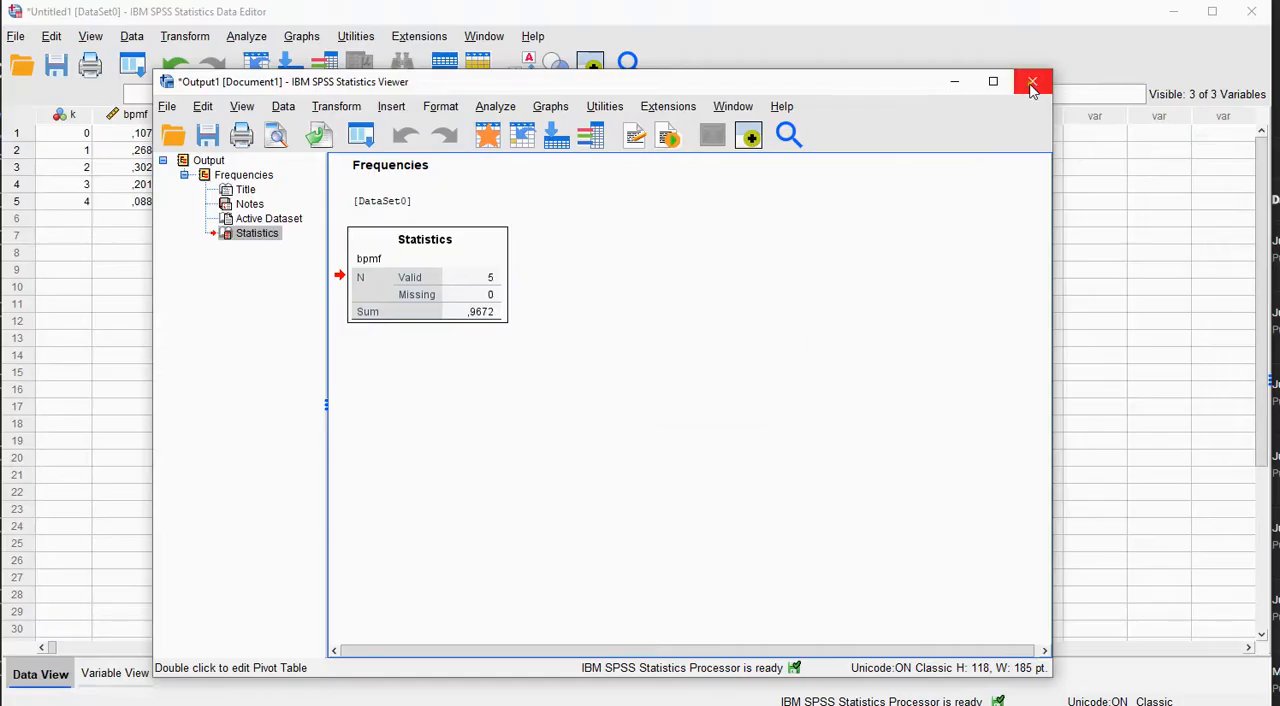
left_click(1032, 82)
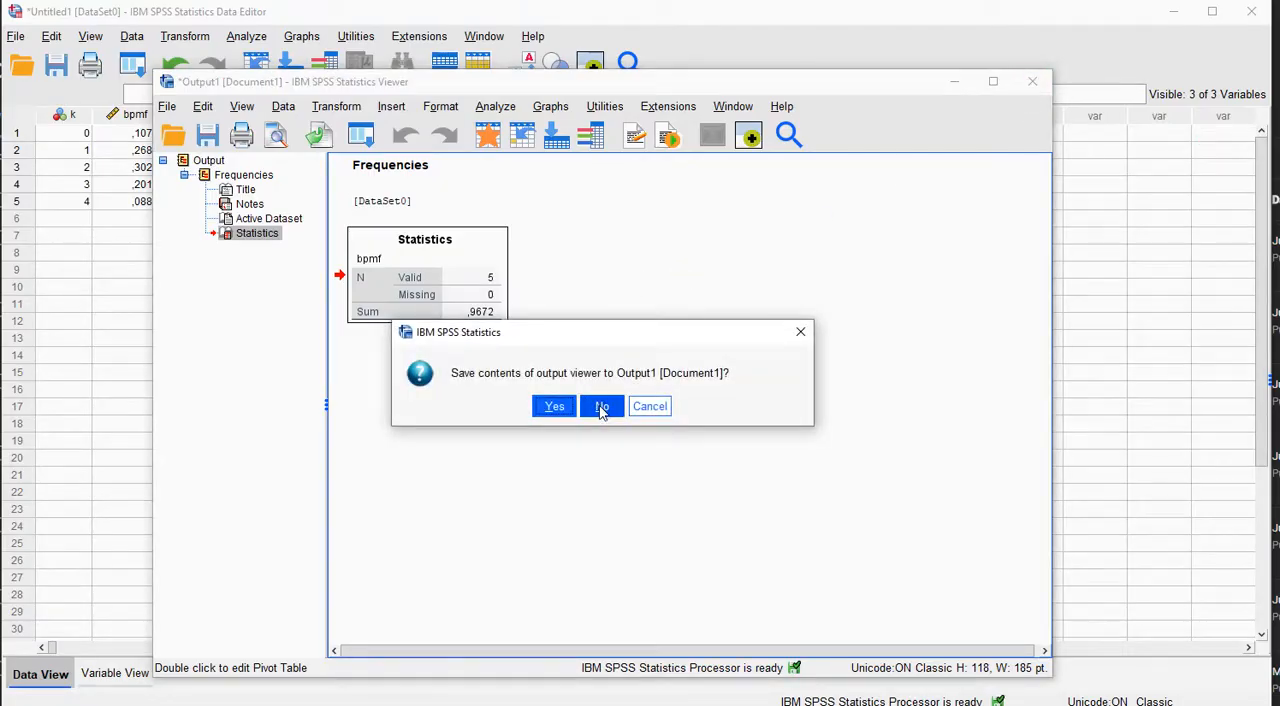
mouse_move(650, 406)
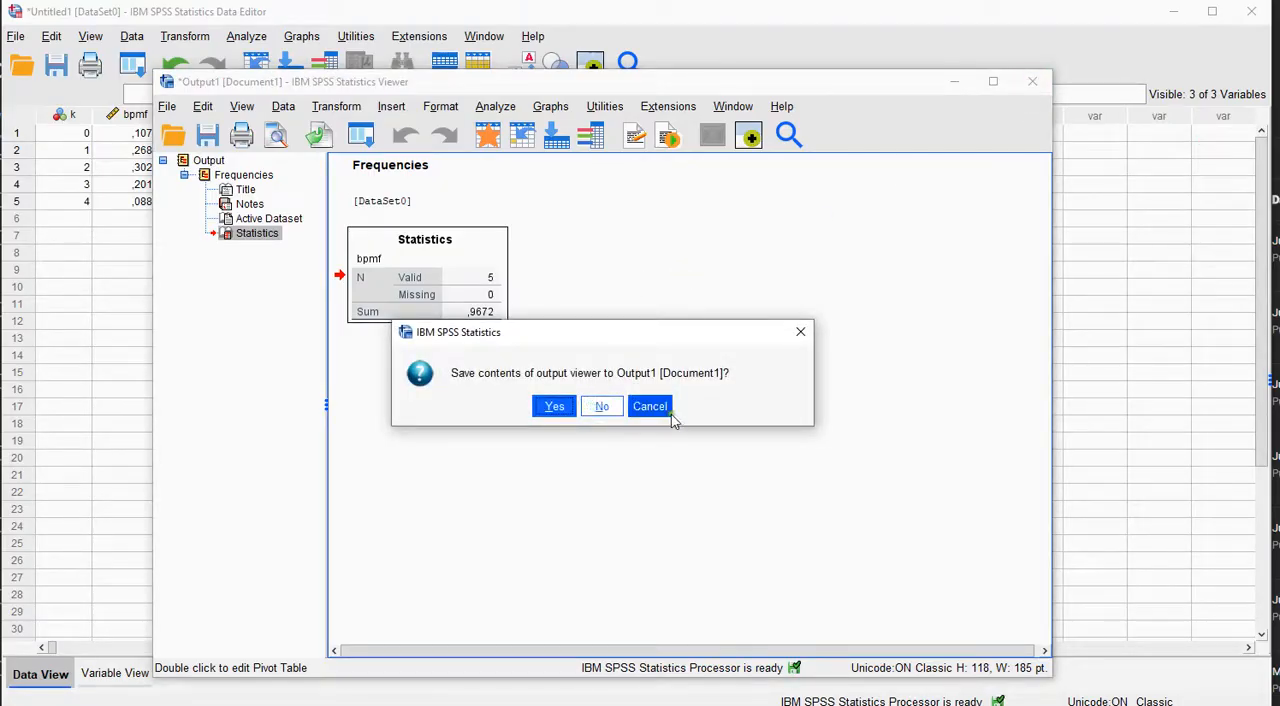